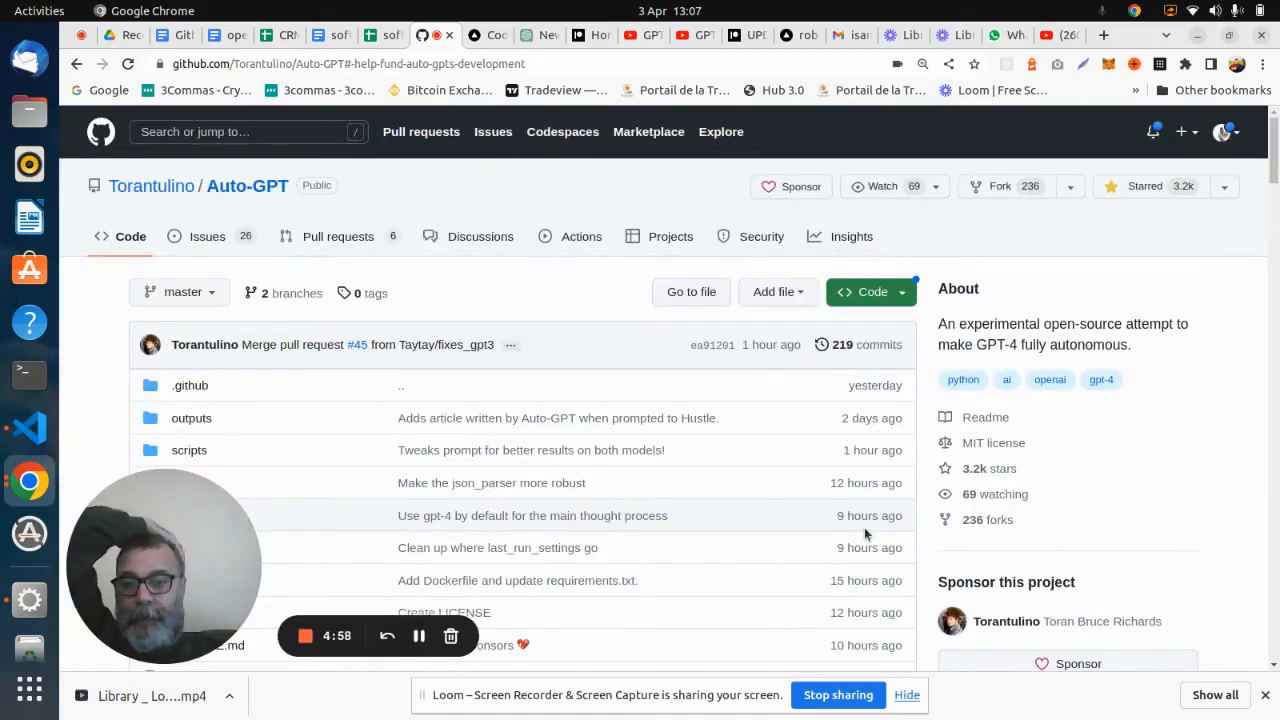
mouse_move(668, 408)
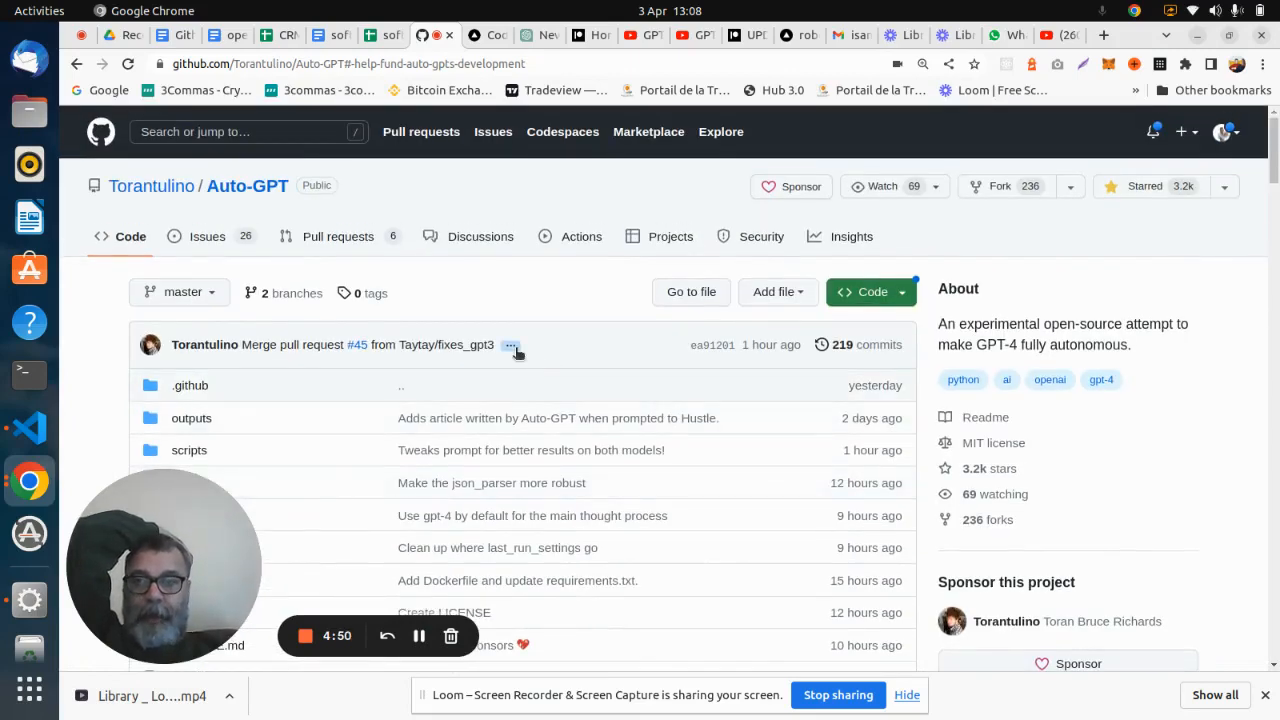
mouse_move(740, 480)
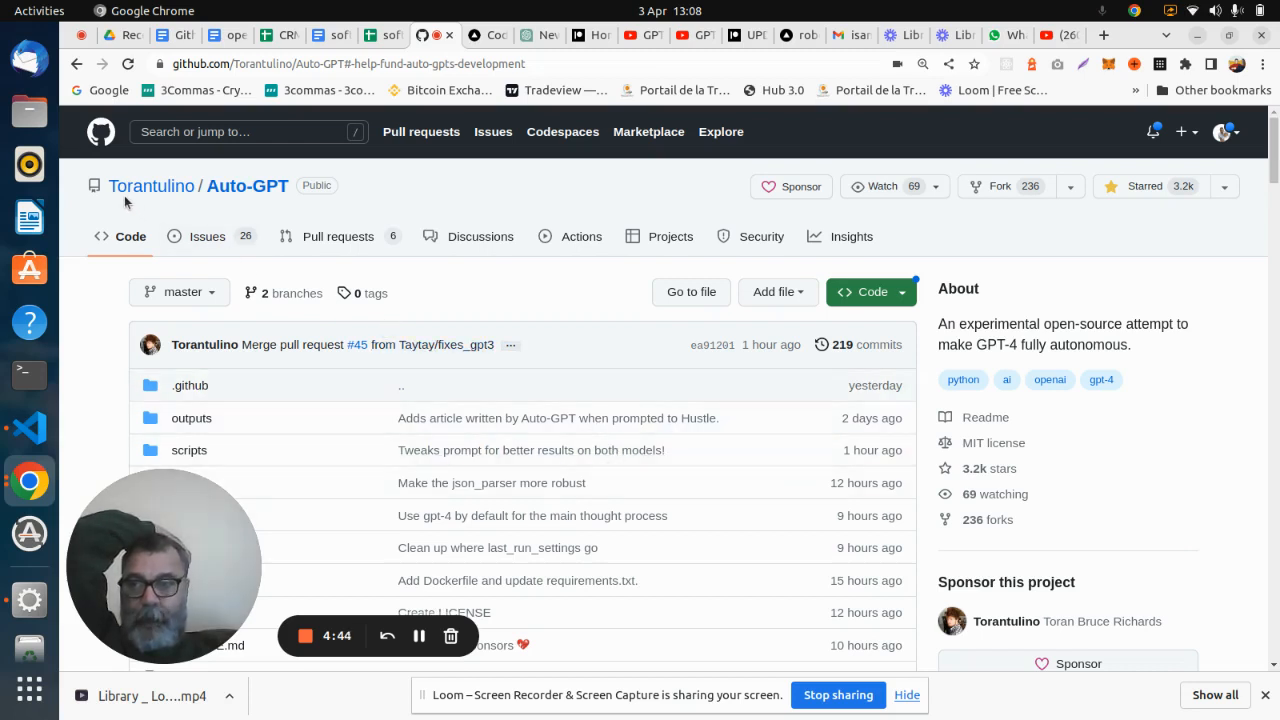
mouse_move(152, 184)
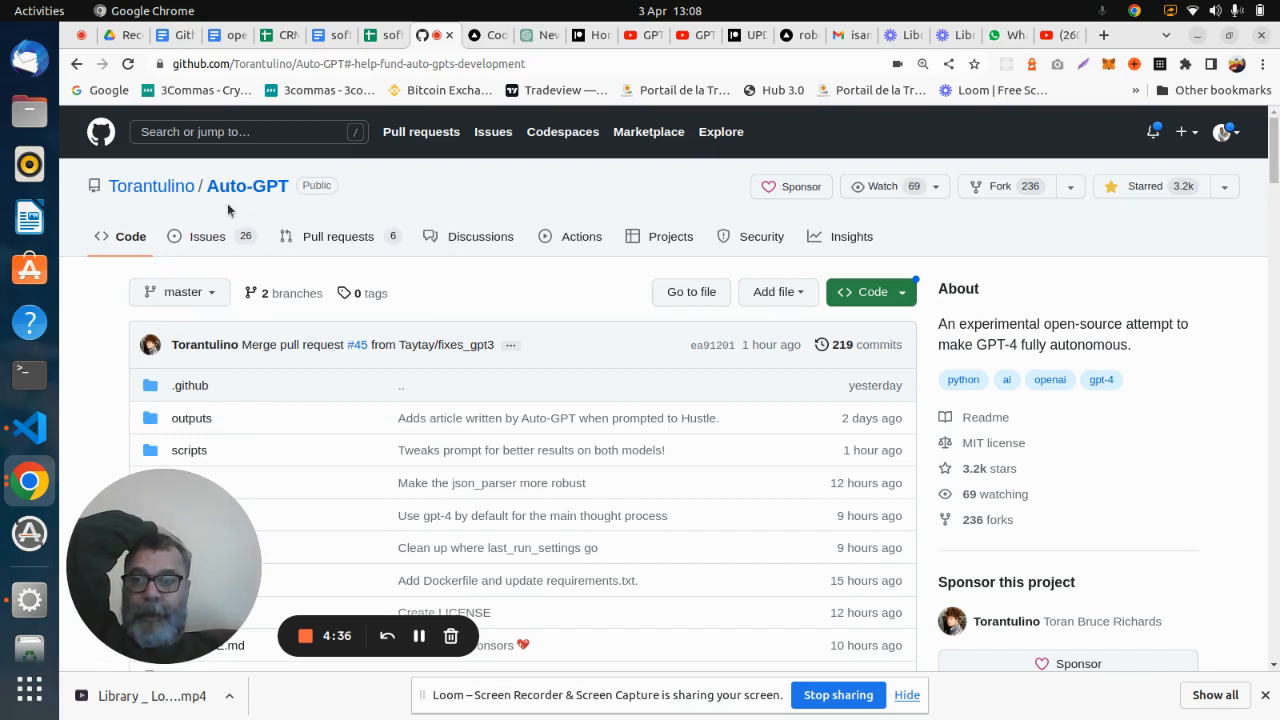
mouse_move(252, 212)
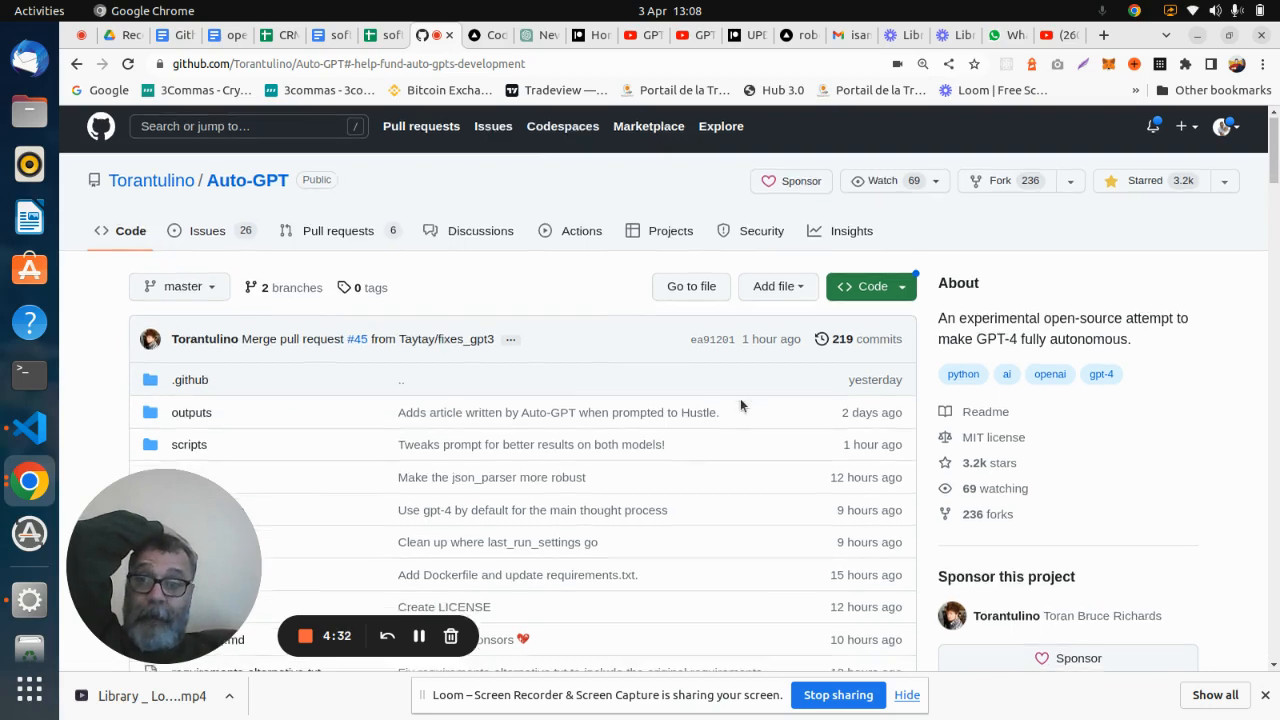
- Open the scripts folder from the Auto-GPT file list and view its Python files
scroll("down", 3)
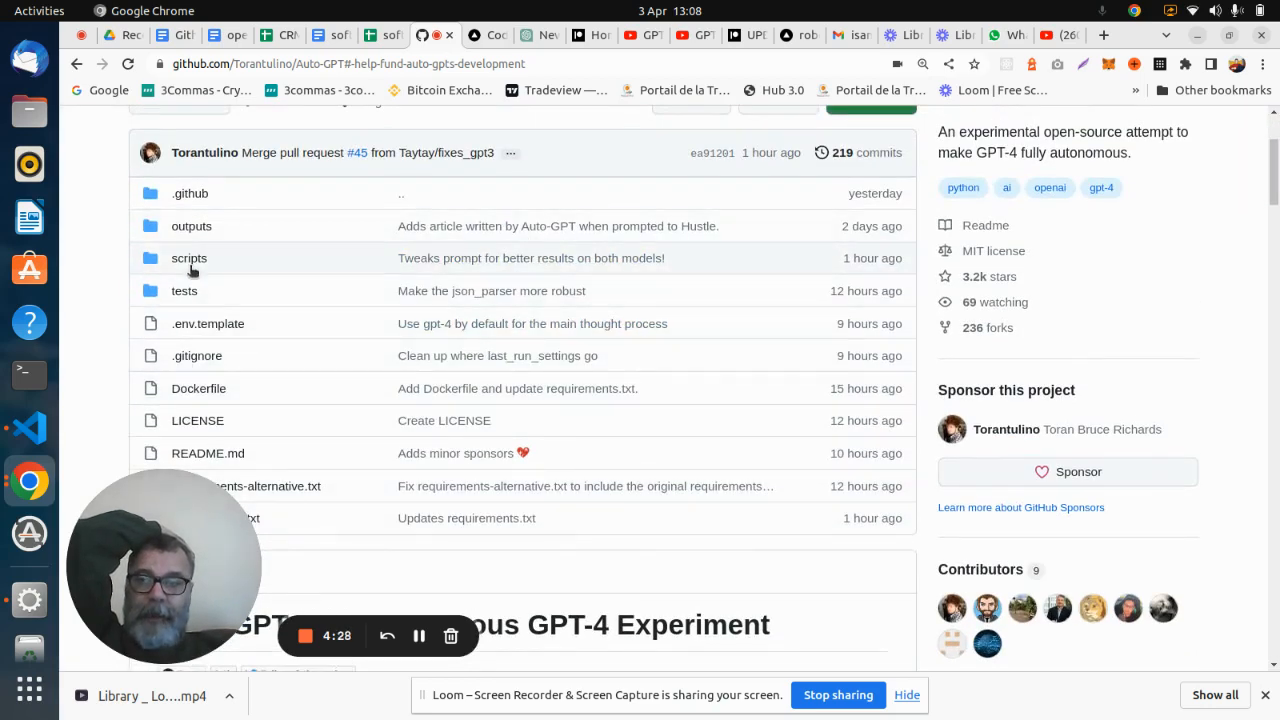
mouse_move(188, 258)
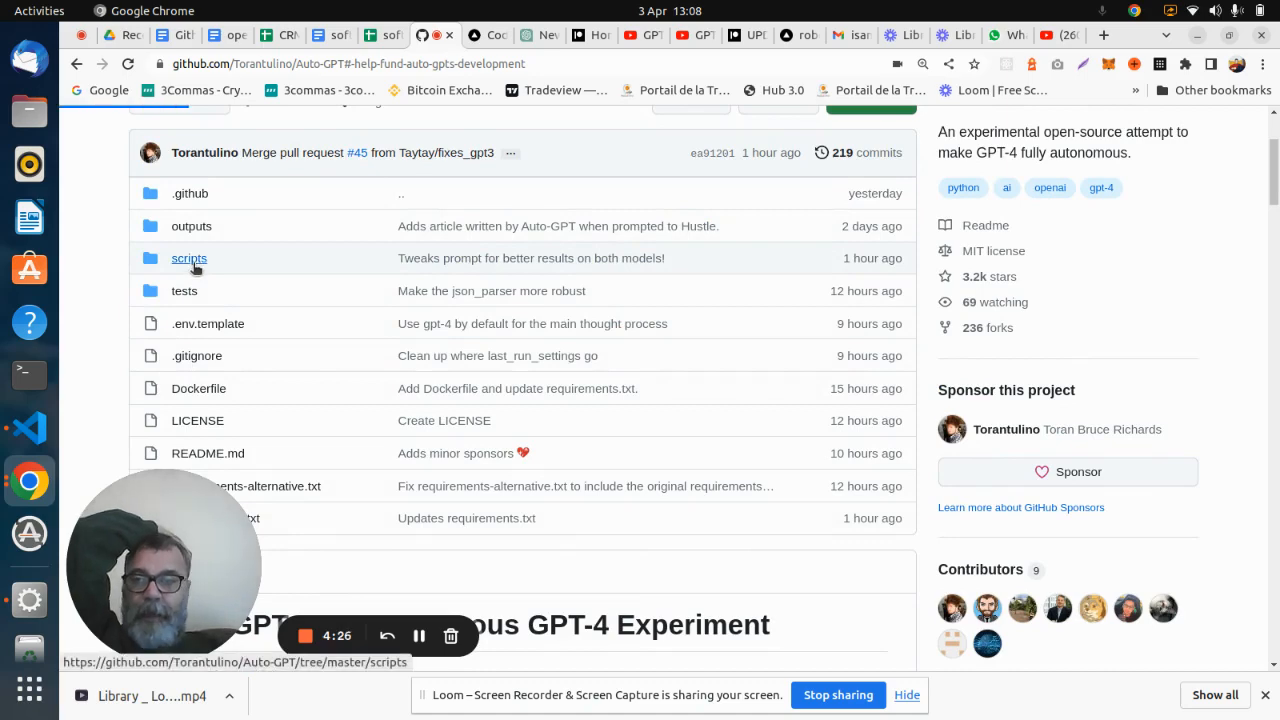
left_click(188, 258)
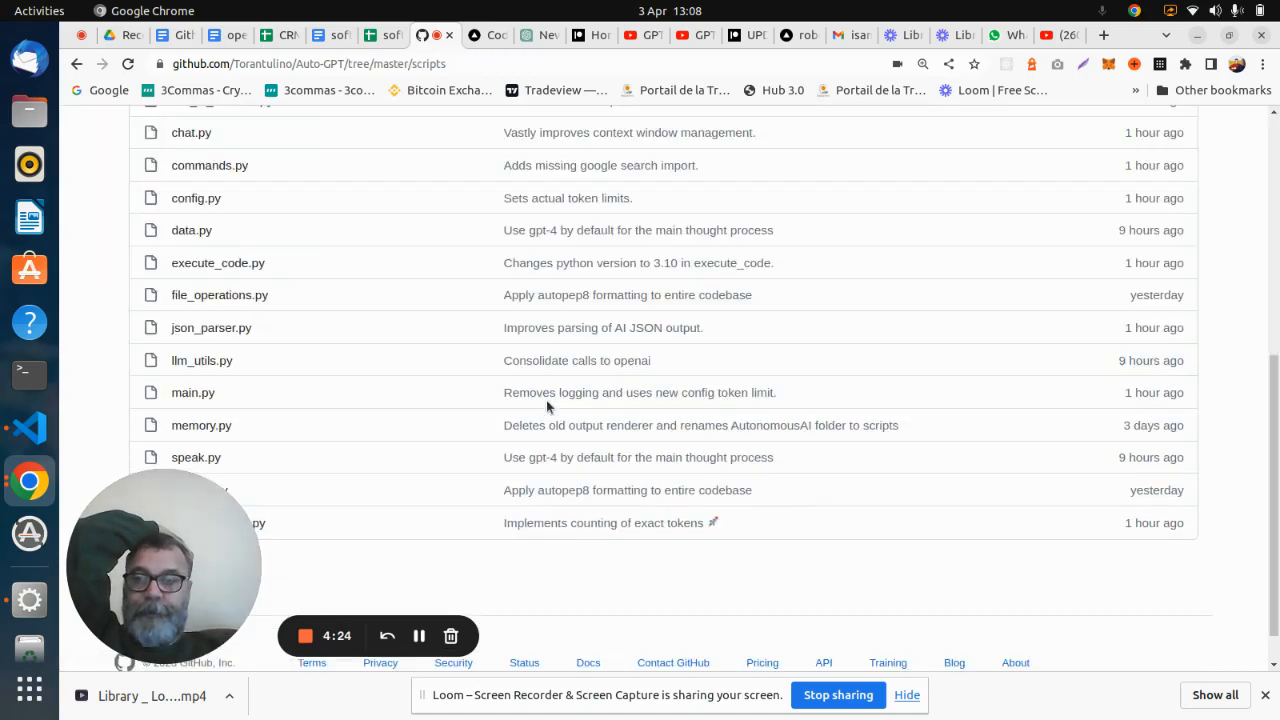
scroll("up", 3)
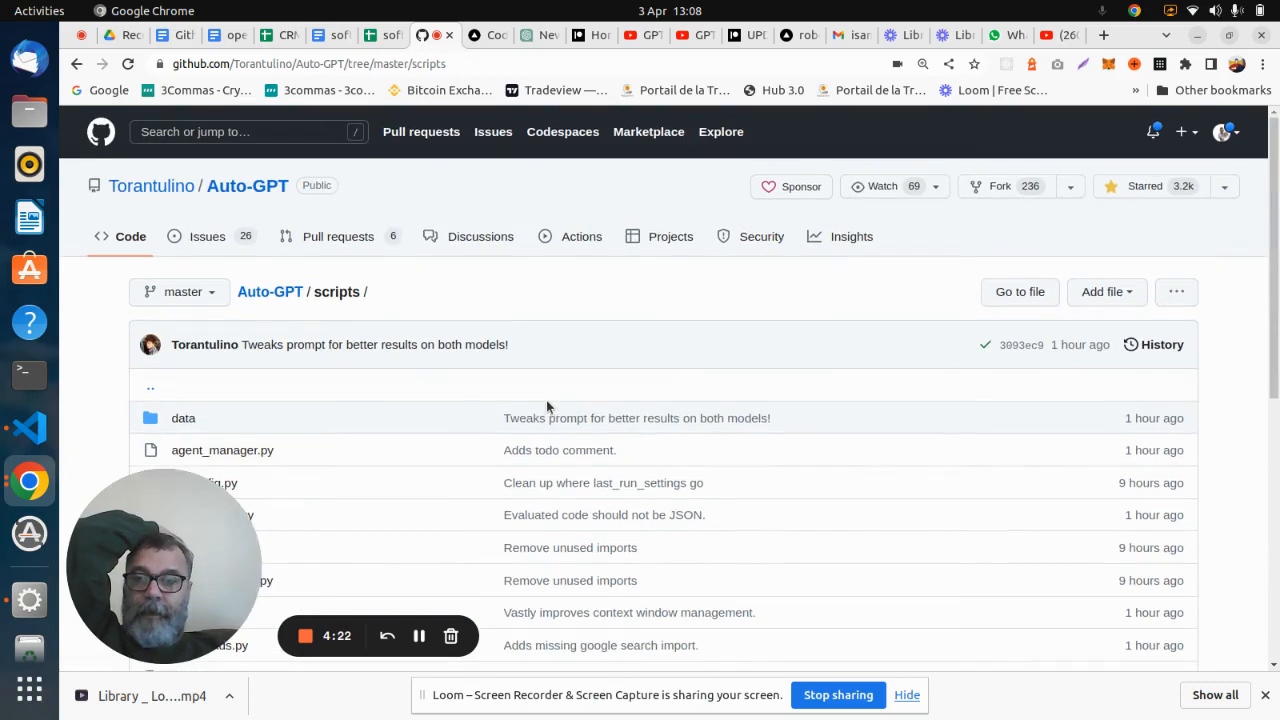
mouse_move(268, 292)
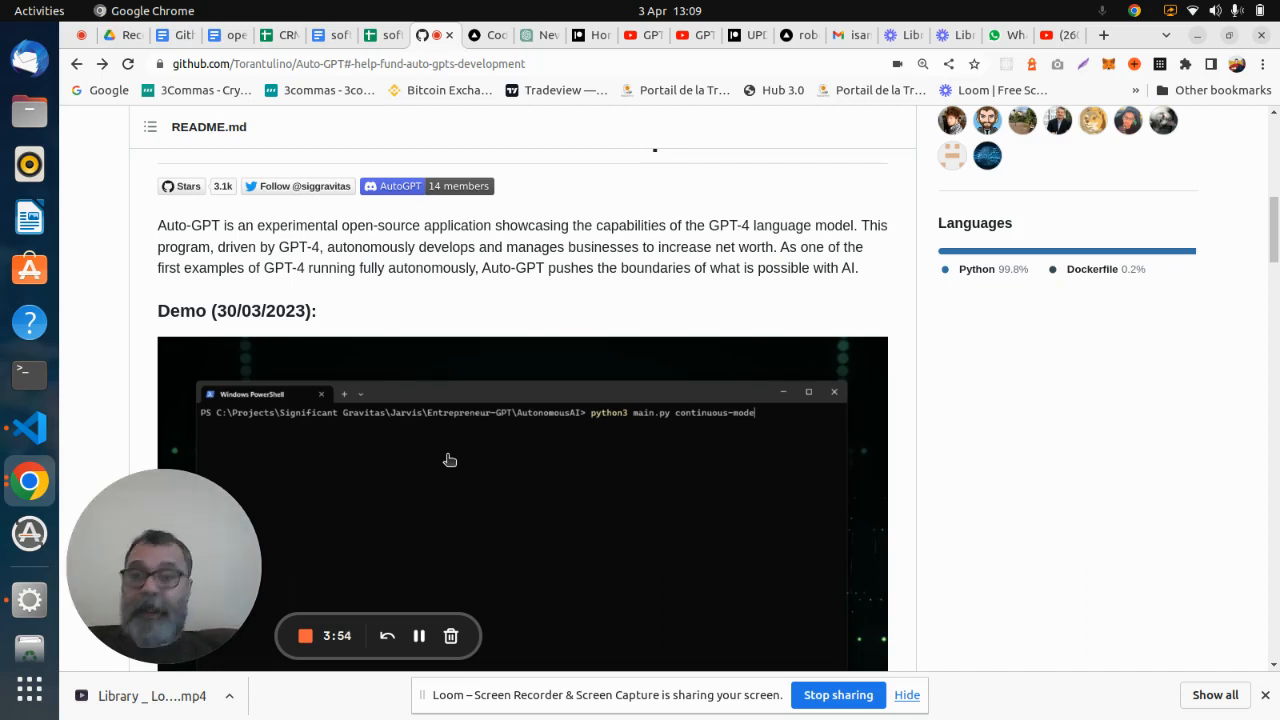
mouse_move(480, 464)
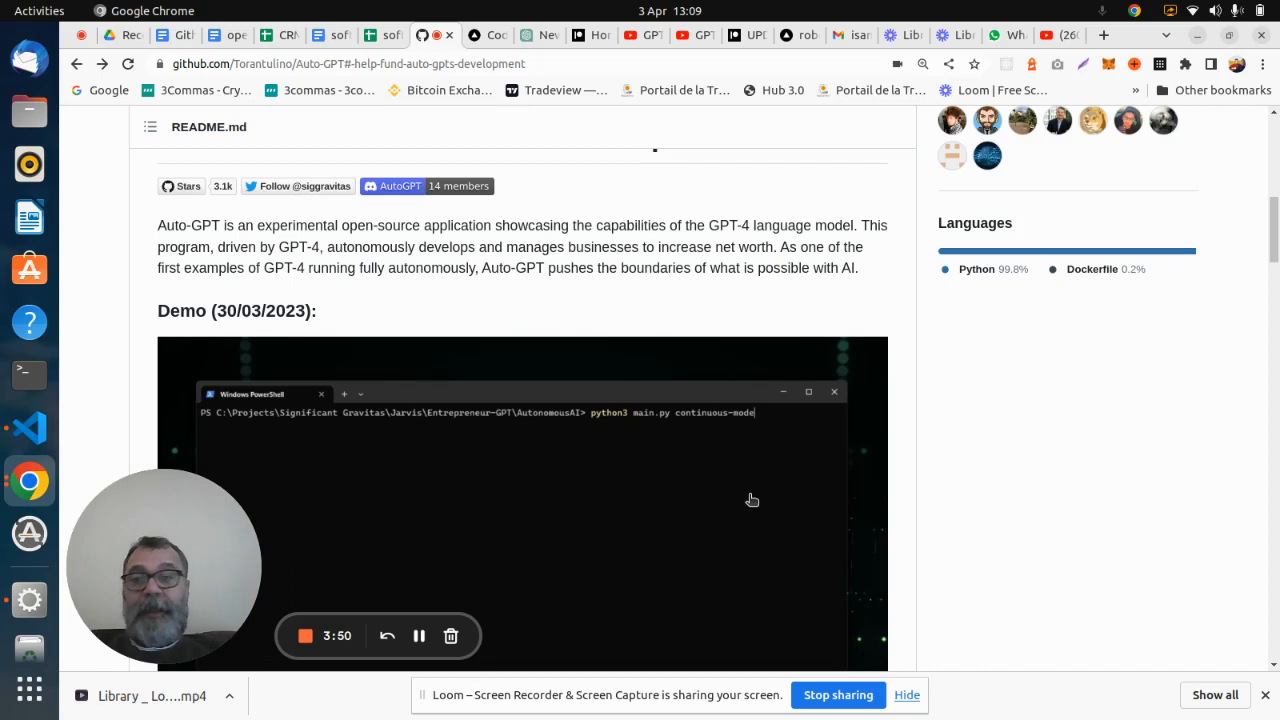
- Scroll the README down to the Demo (30/03/2023) video
scroll("down", 3)
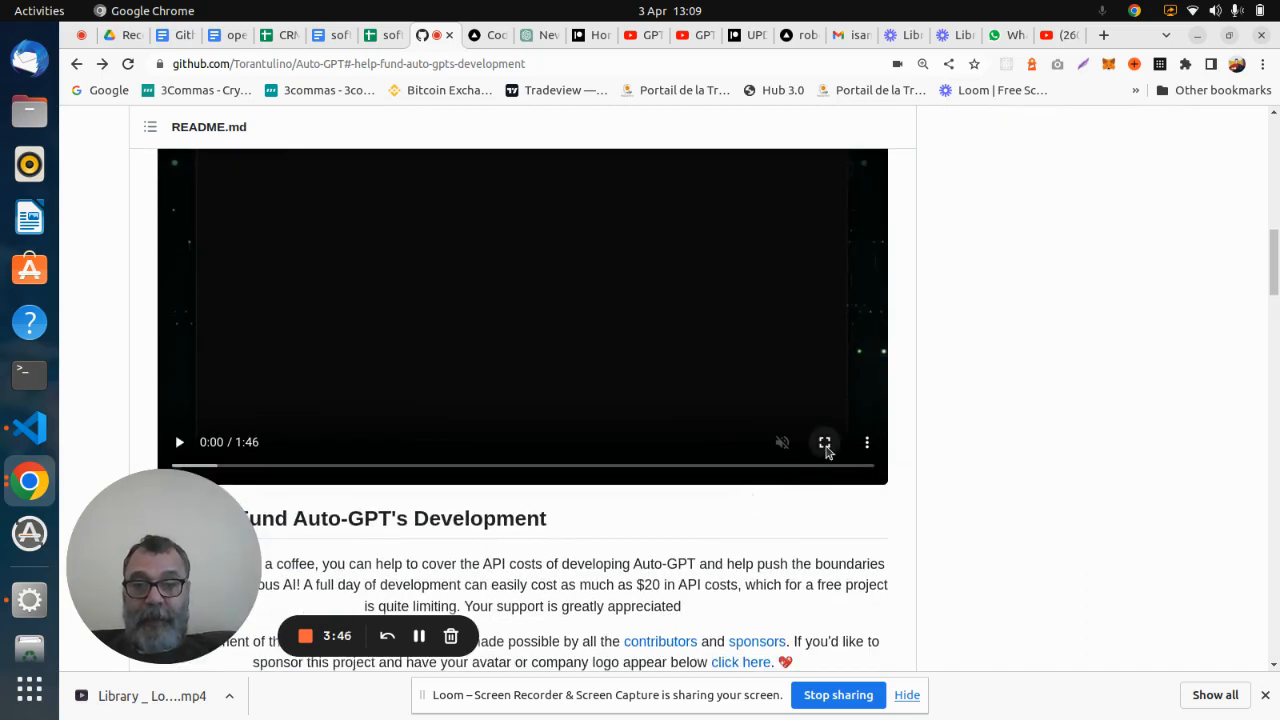
- Play the demo full screen as Chef-GPT's role and first web-browsing goal are entered
left_click(824, 442)
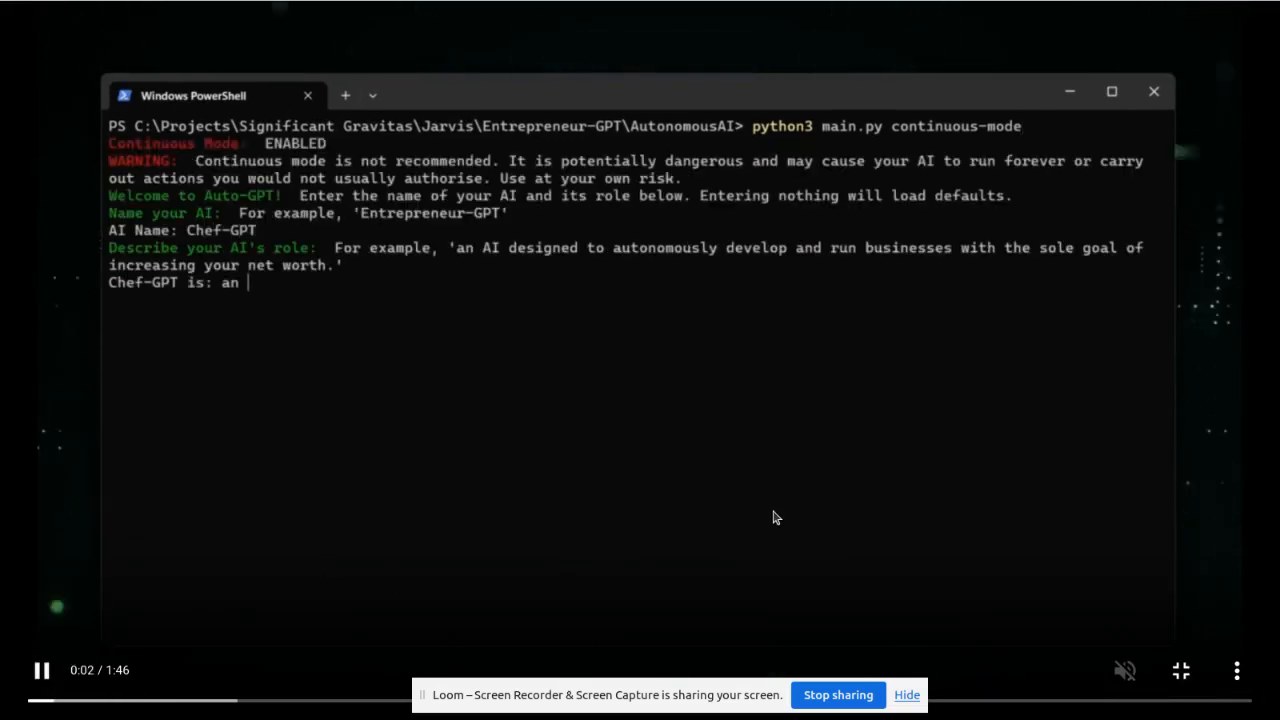
type("AI designed to")
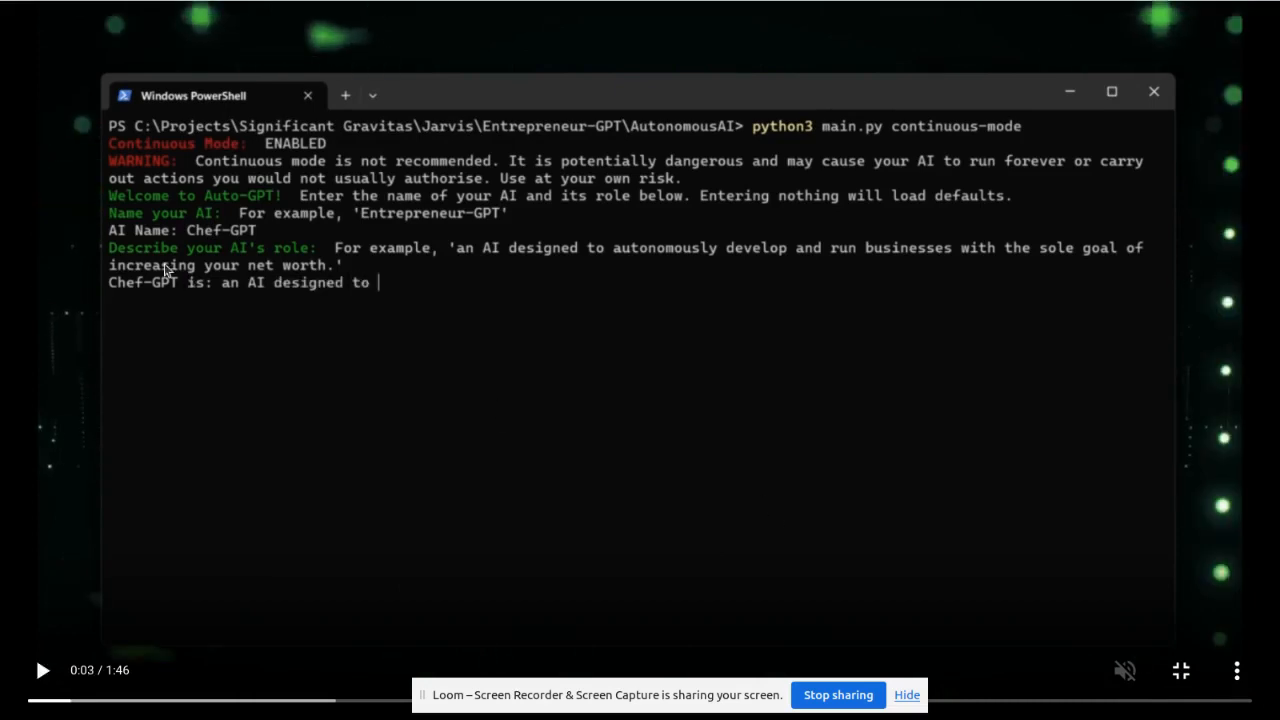
mouse_move(500, 272)
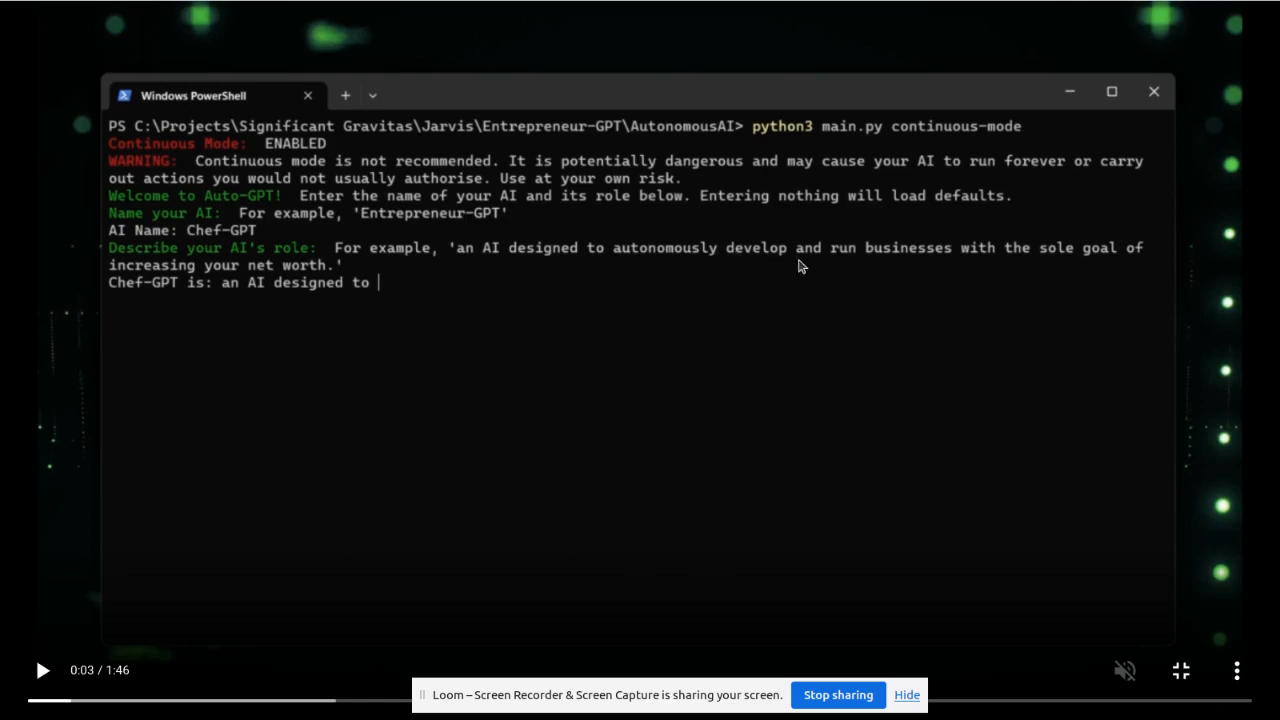
mouse_move(748, 280)
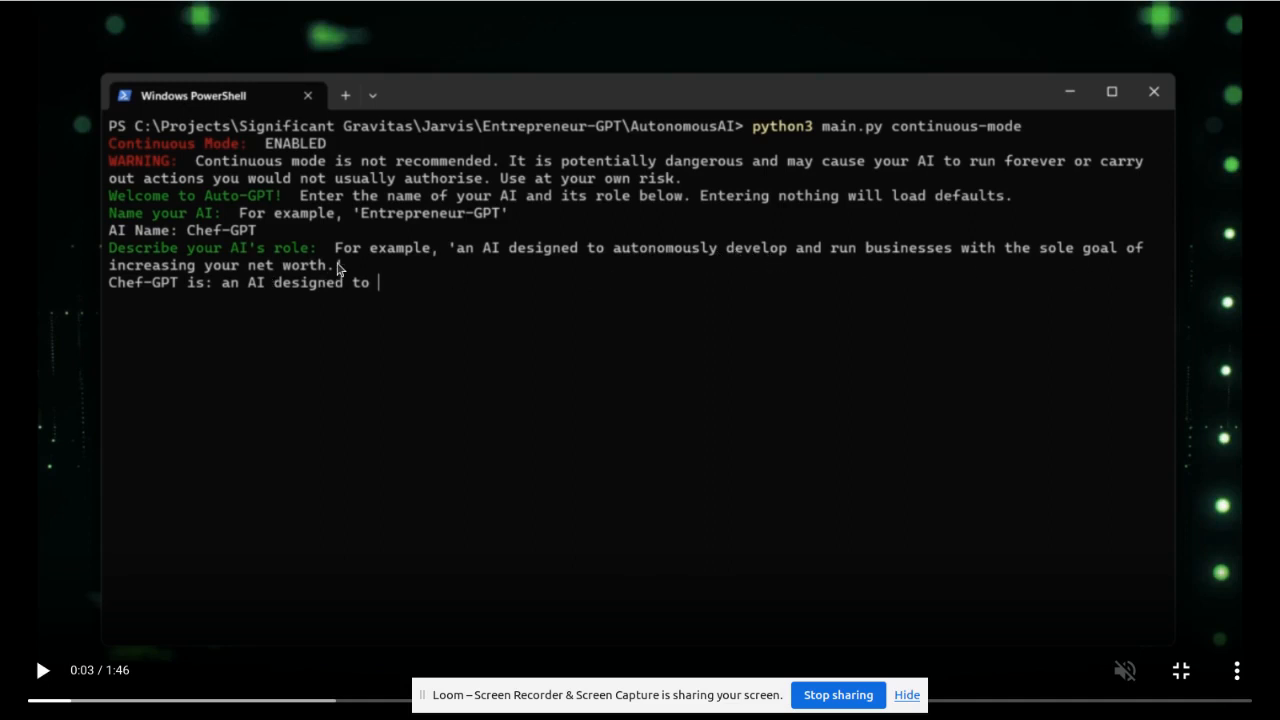
mouse_move(318, 350)
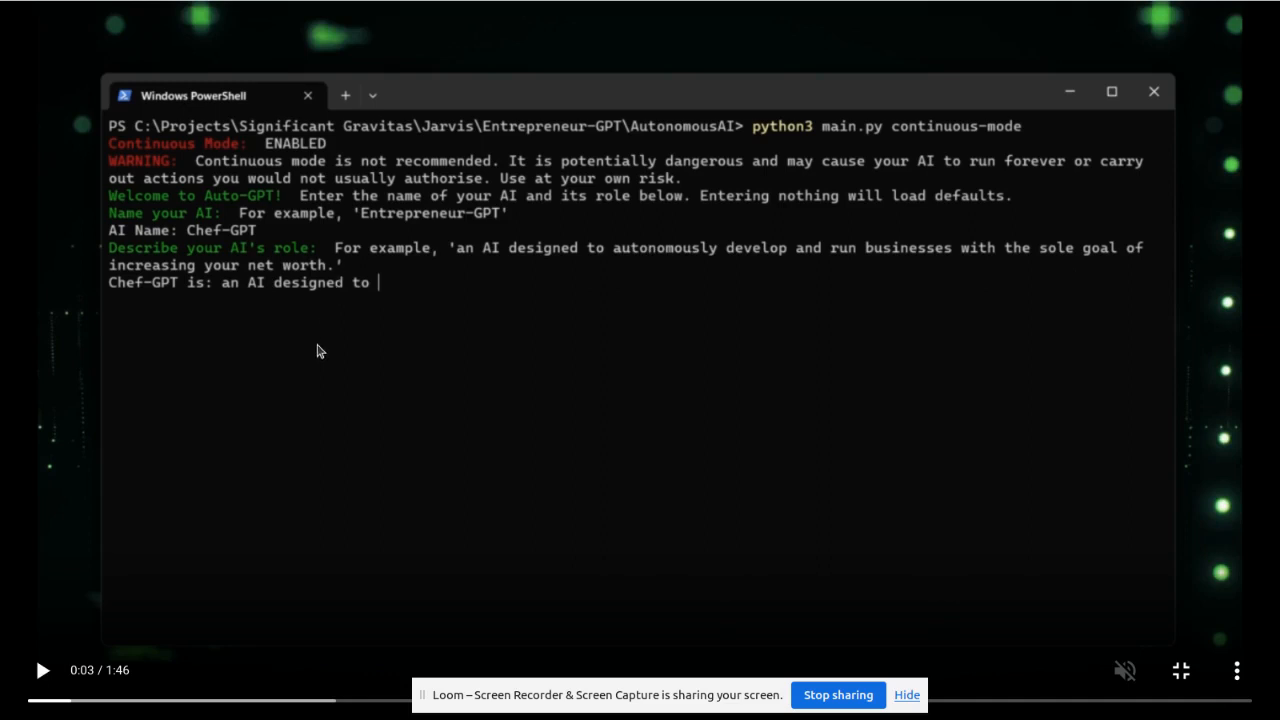
mouse_move(136, 306)
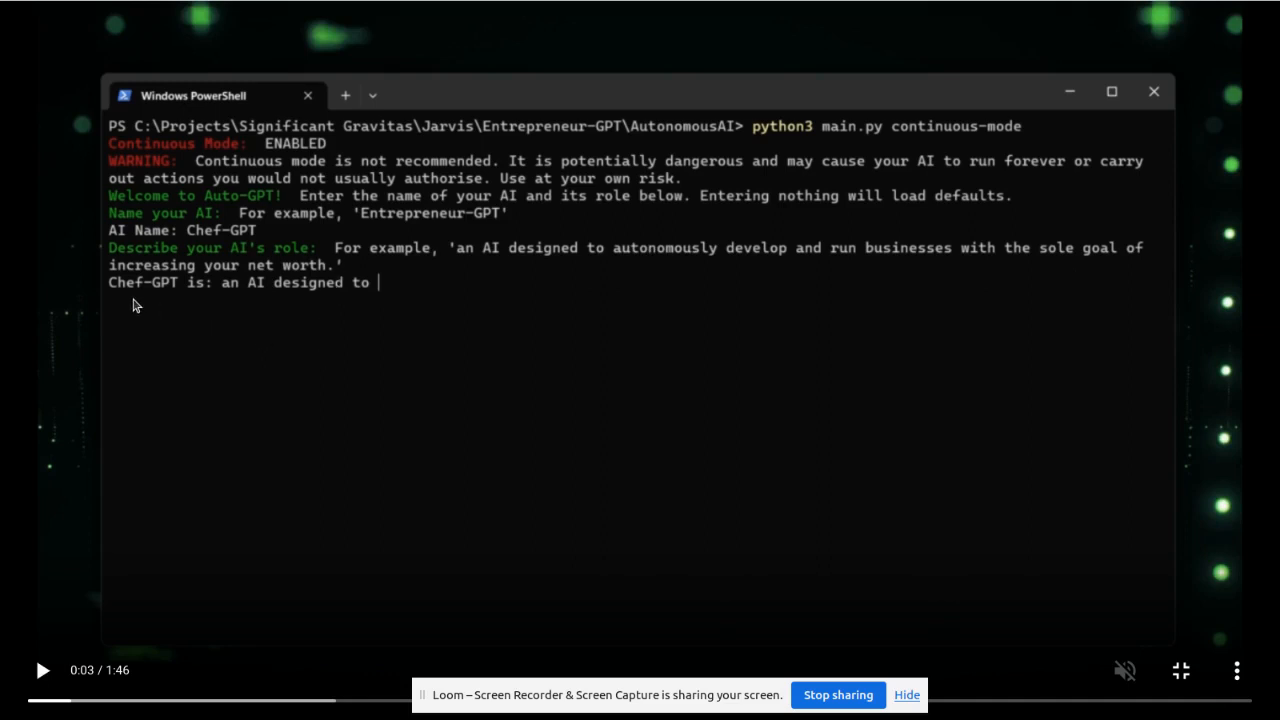
mouse_move(272, 300)
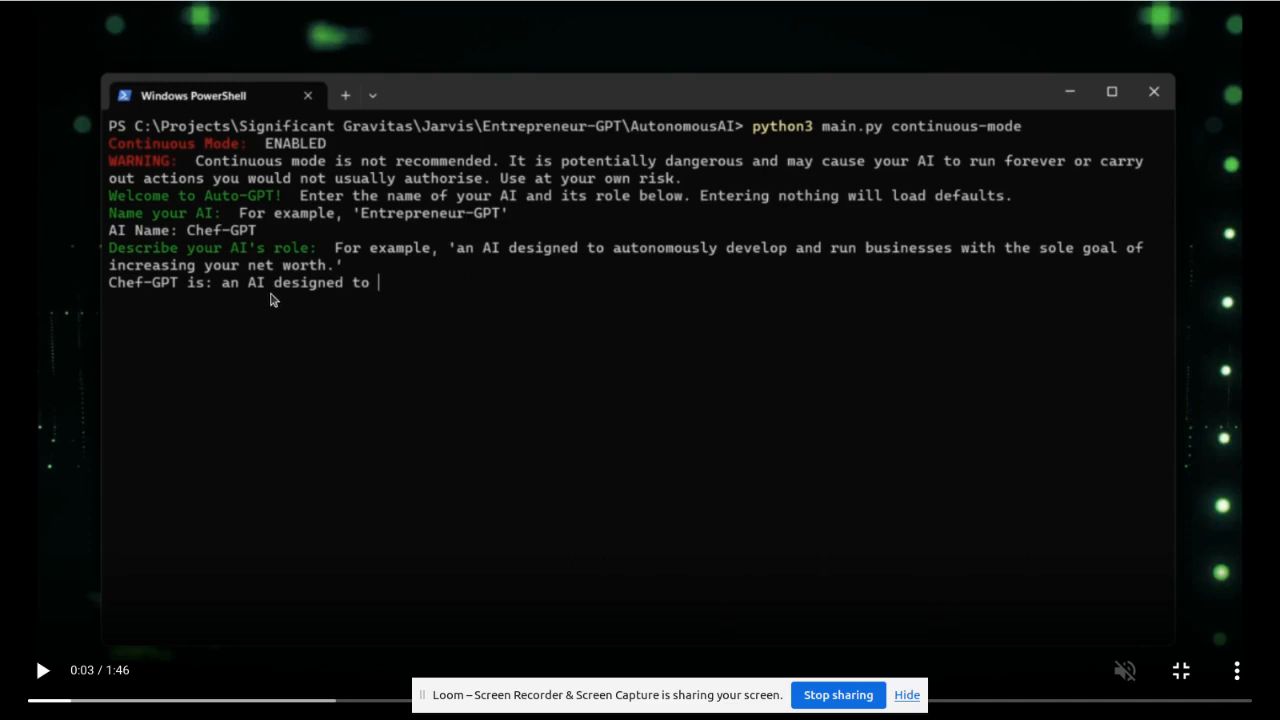
mouse_move(304, 338)
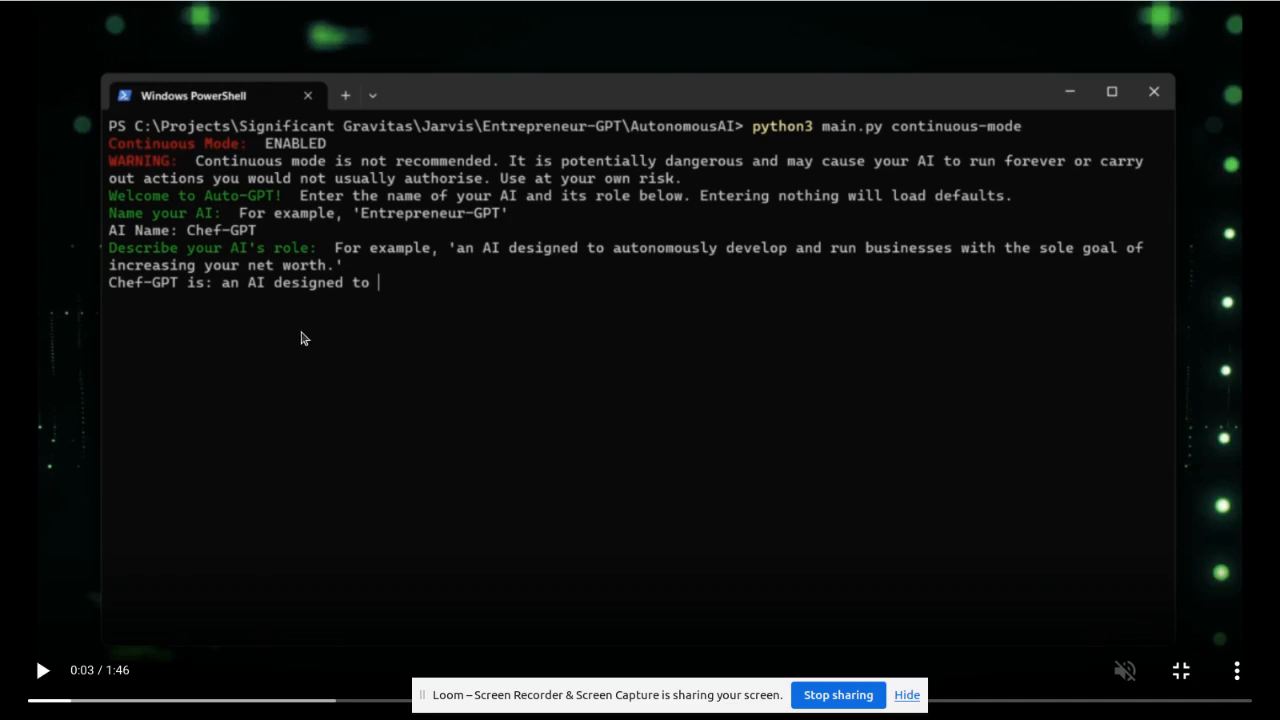
mouse_move(588, 496)
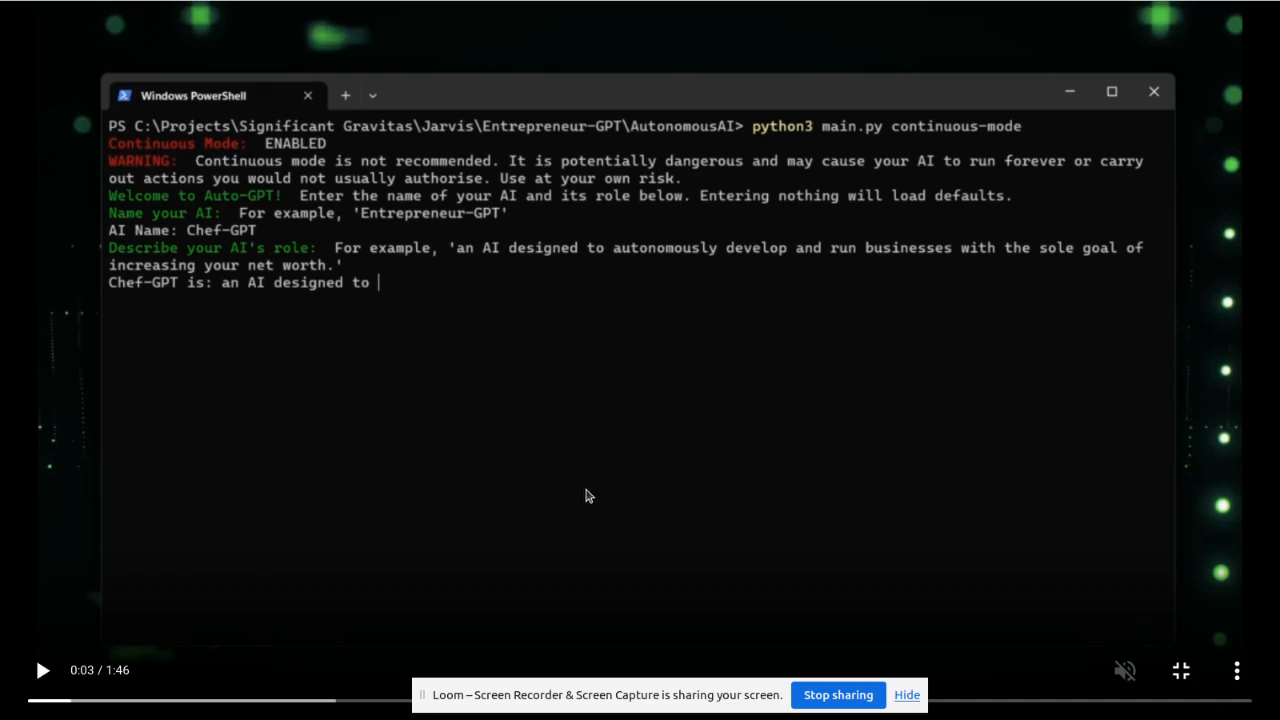
type("browse the web to")
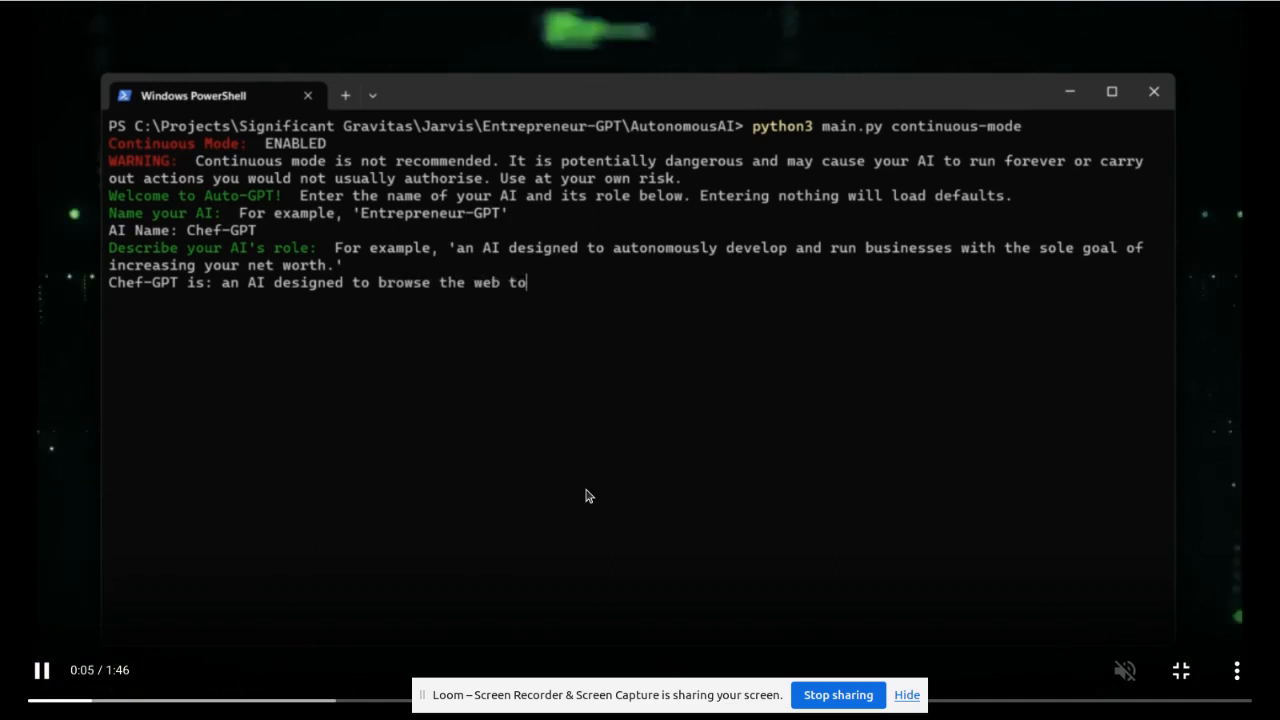
type("discover the next upcoming event")
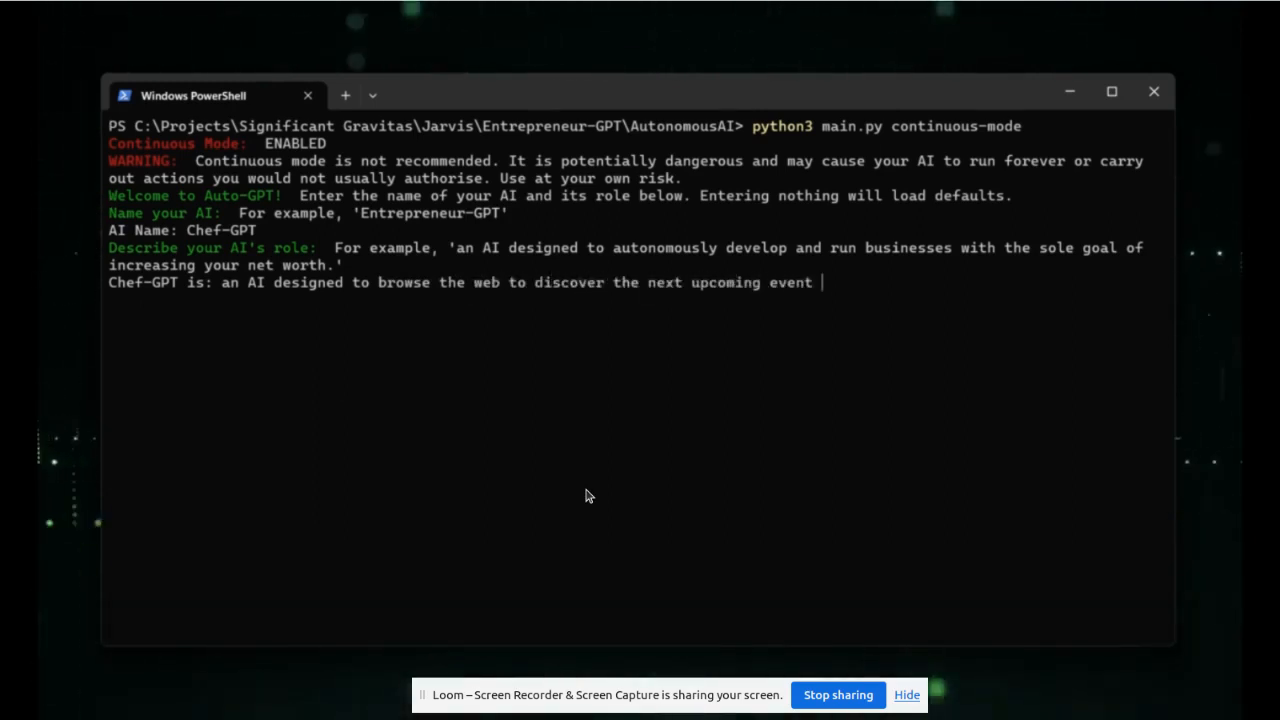
type("and invent a unique and original recipie that would suit it.")
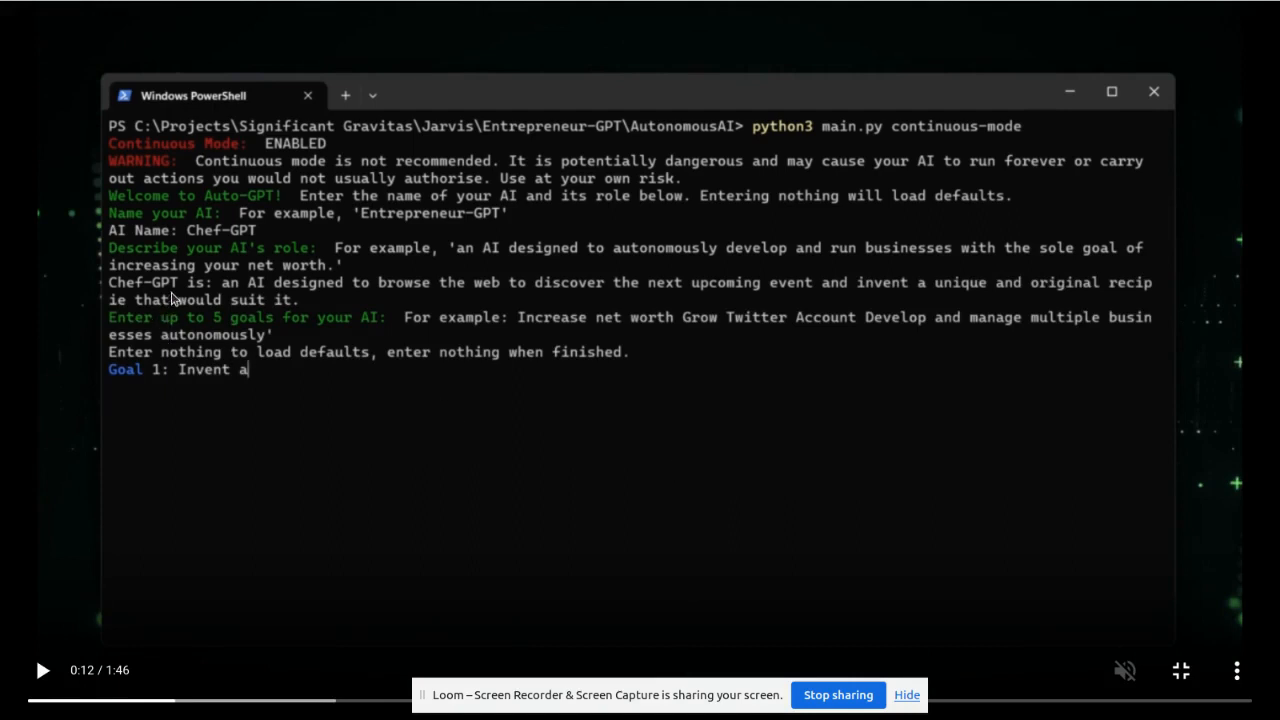
mouse_move(540, 558)
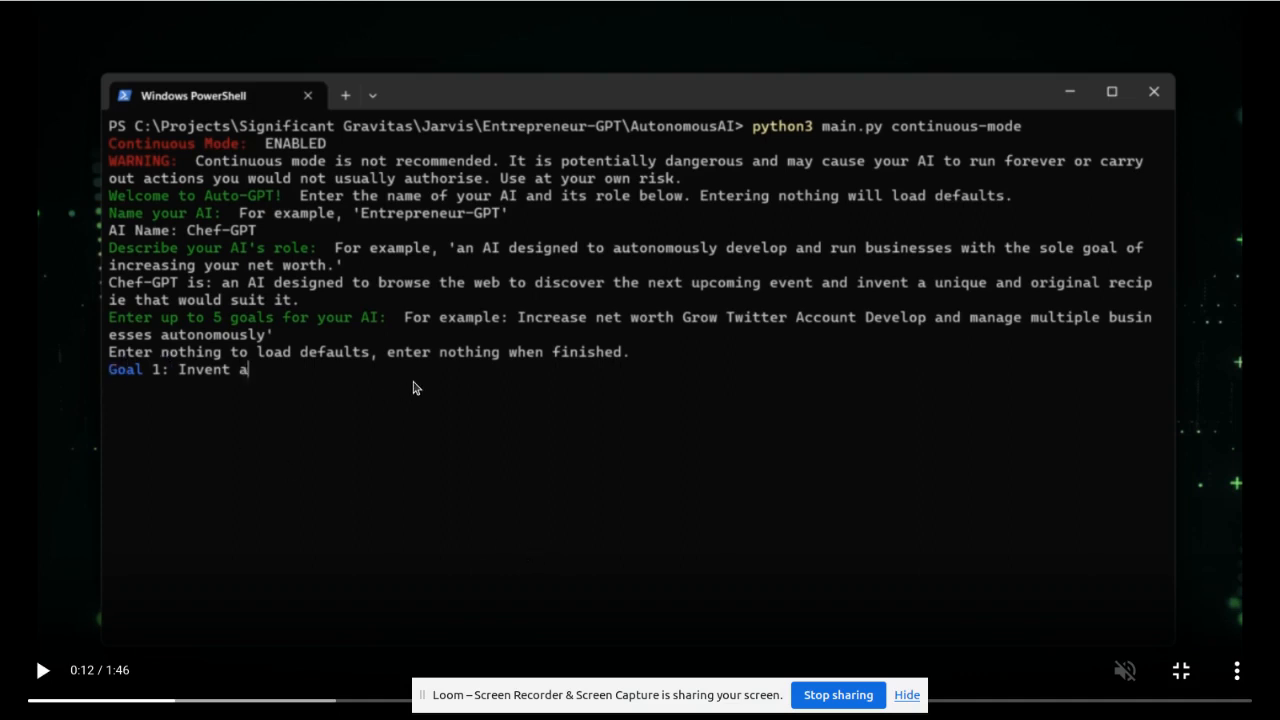
mouse_move(364, 408)
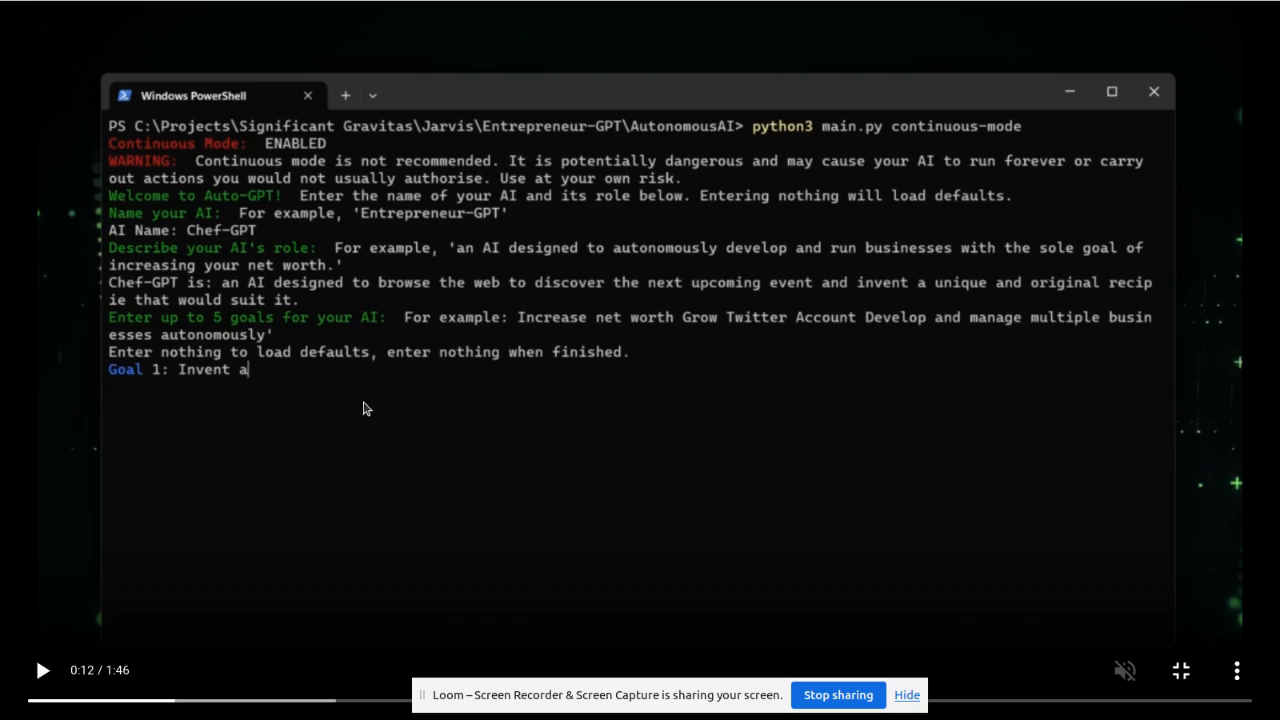
mouse_move(490, 424)
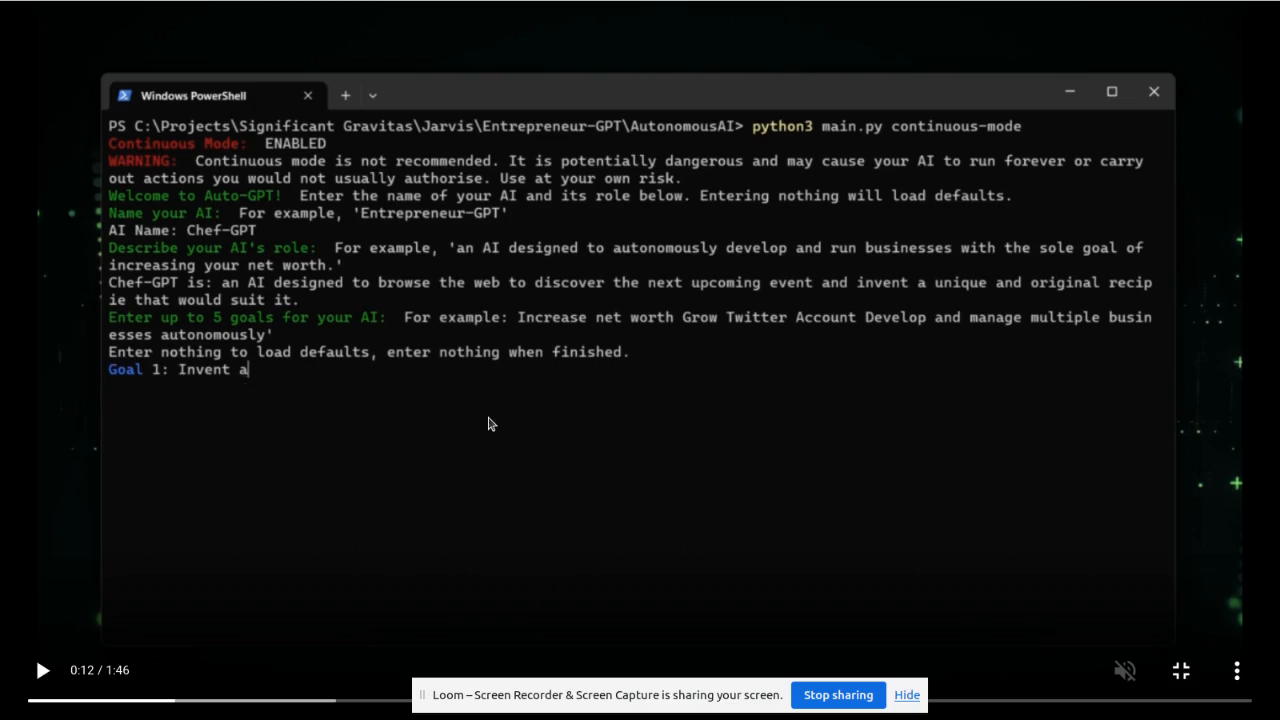
- Let the demo enter Chef-GPT's remaining goals, ending with 'Shutdown upon achieving your goal.'
type("n original and out-of-the-box recipie to suit")
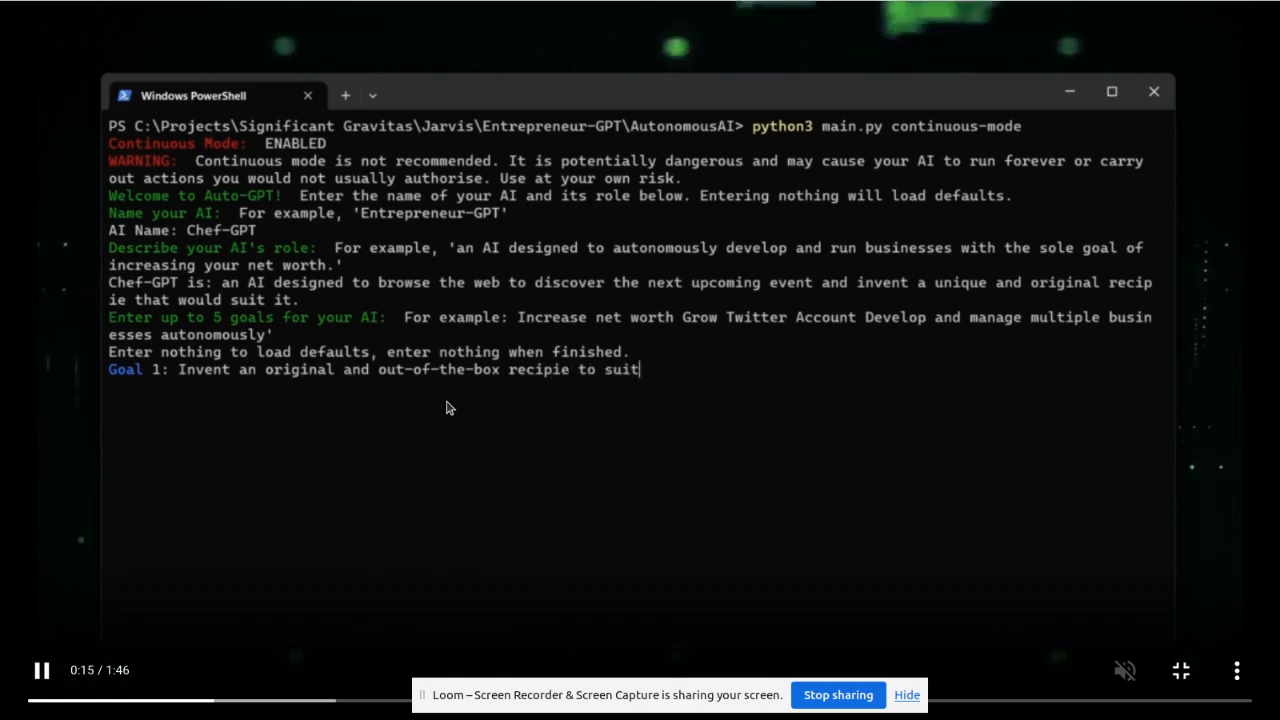
type("a current event, such as Easter.")
type("Save the resulting recipie to file.")
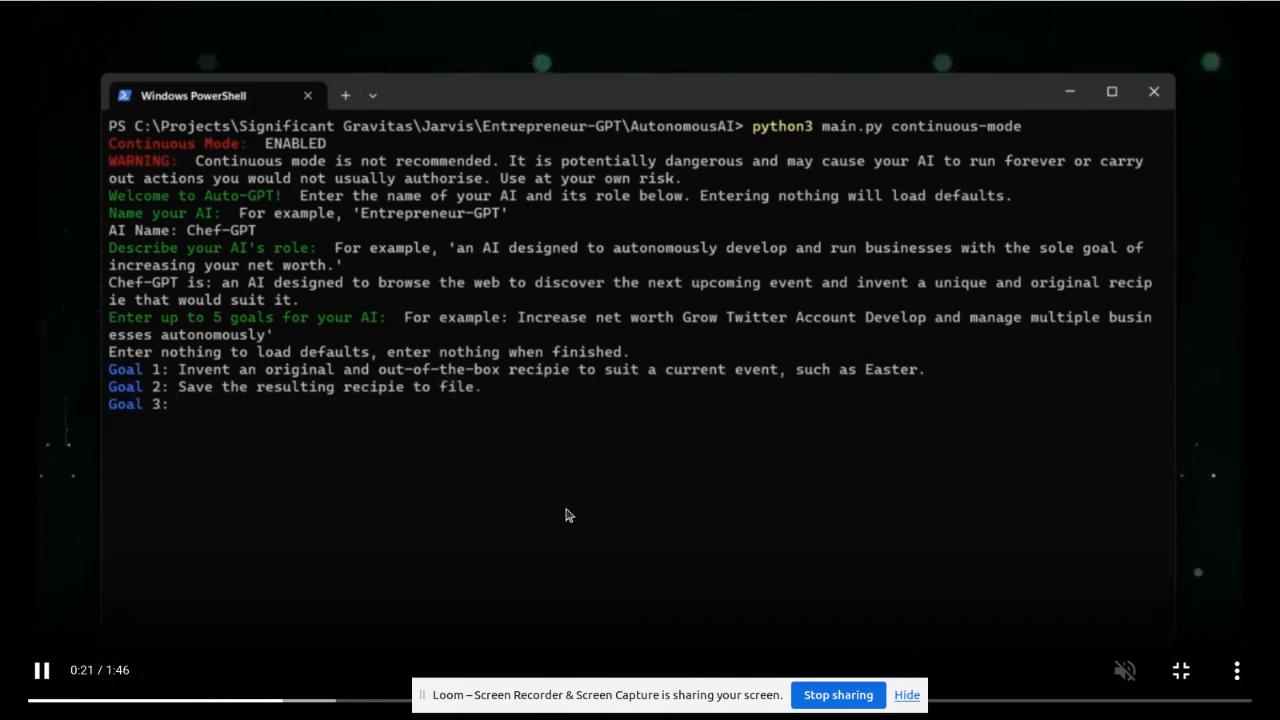
type("Shutdown upon achieving your goal.")
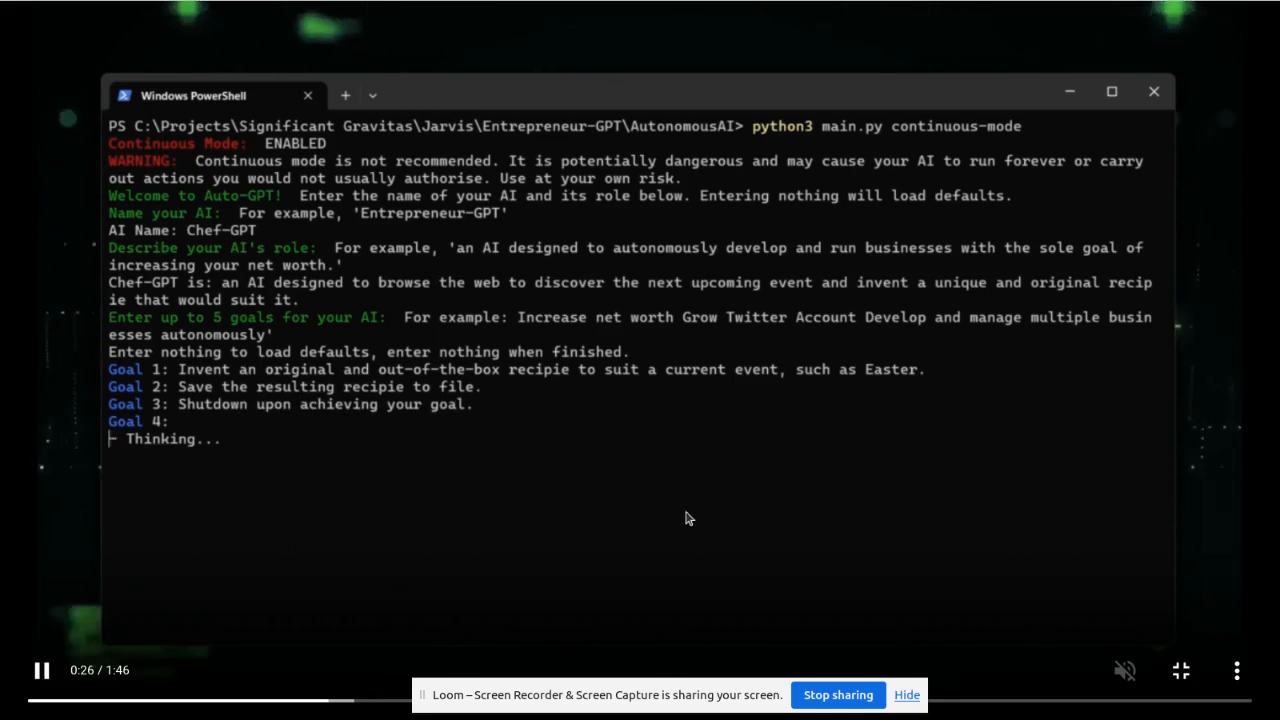
left_click(42, 670)
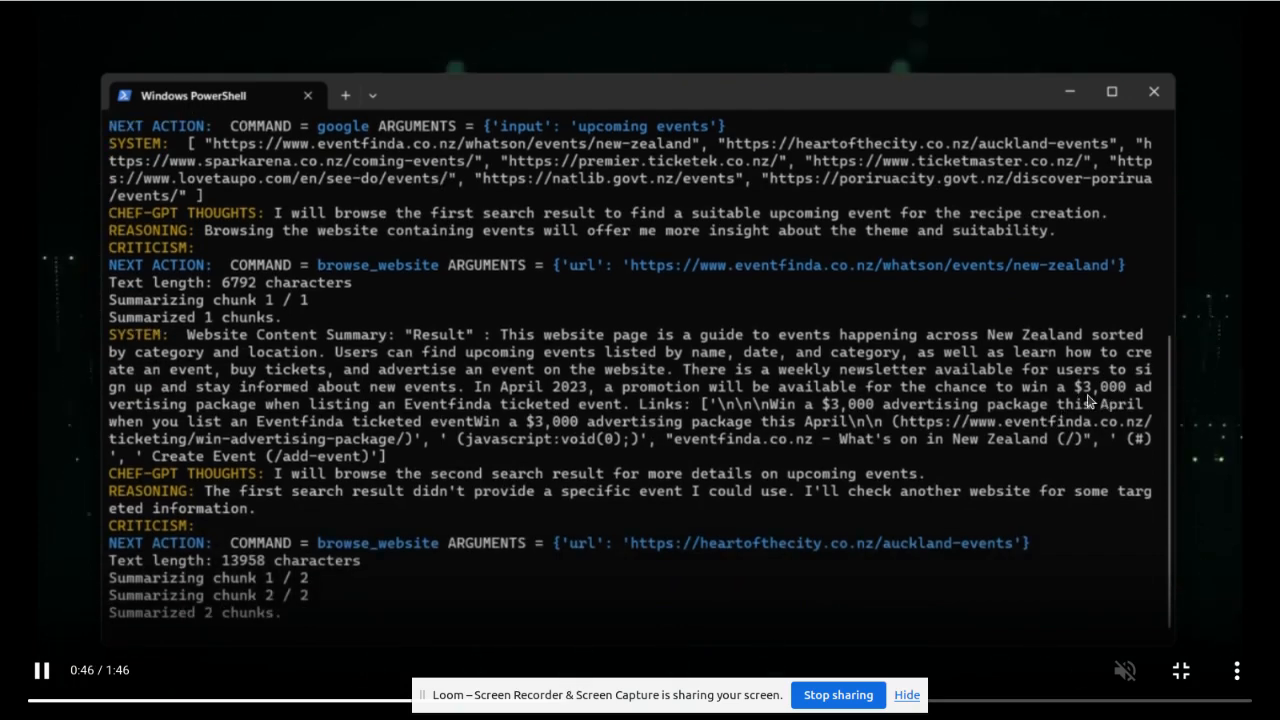
- Keep the demo playing through Chef-GPT's 'April 2023 events' search and calendar browse
scroll("down", 3)
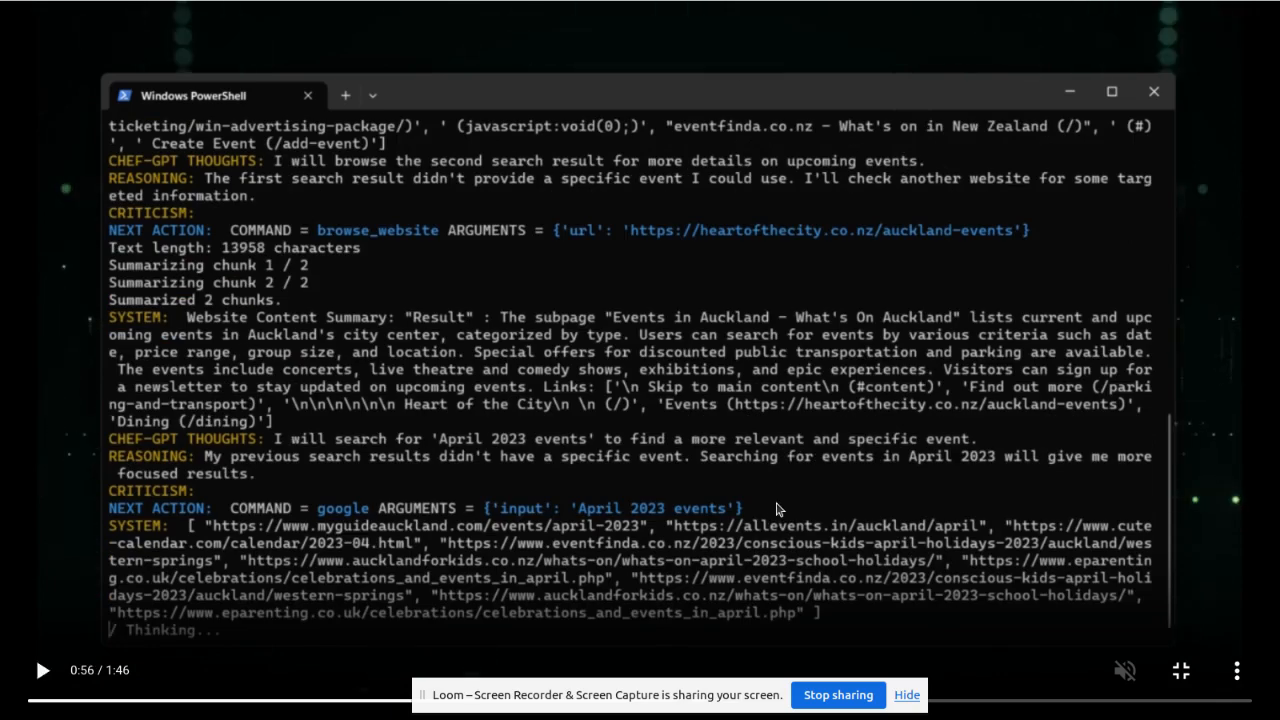
mouse_move(556, 450)
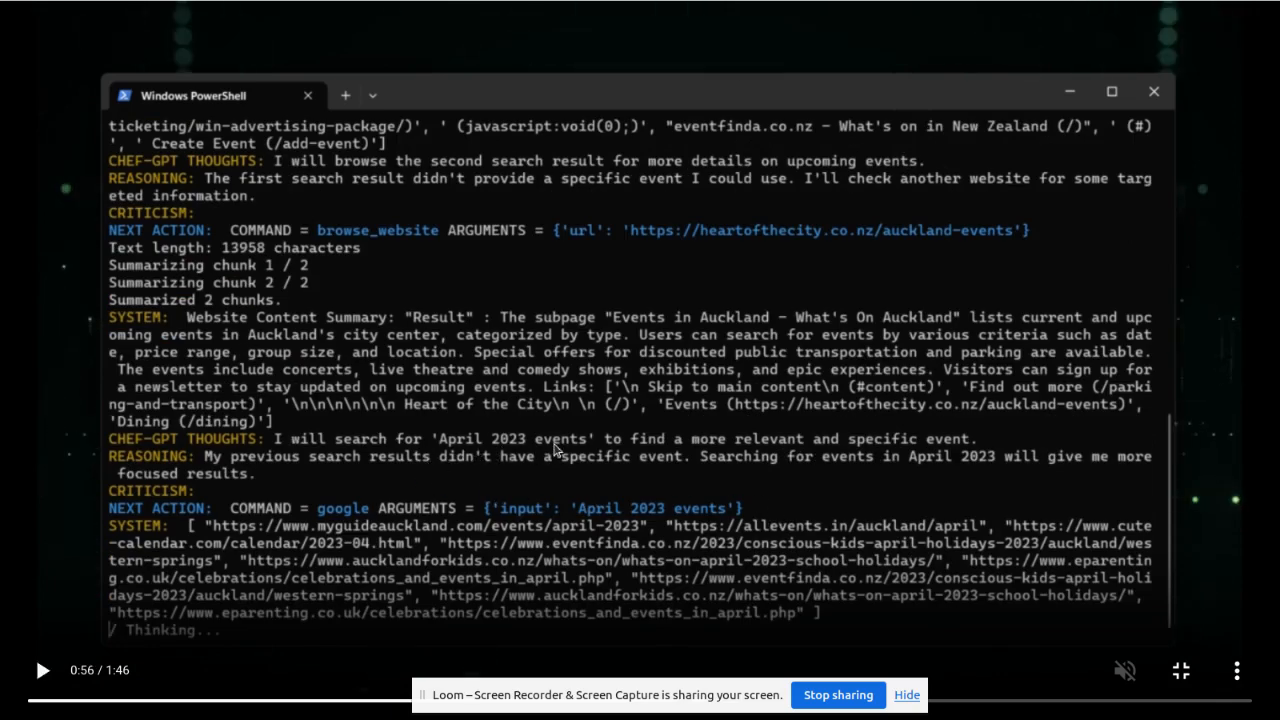
mouse_move(578, 448)
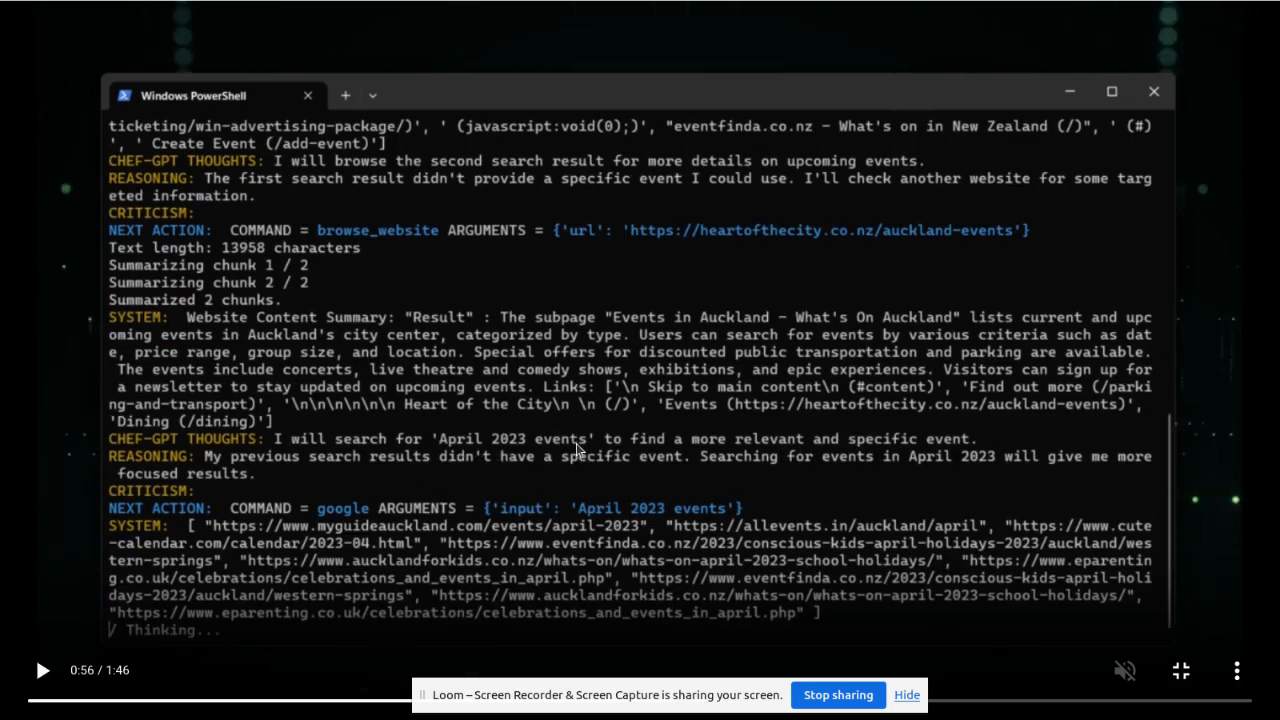
mouse_move(588, 512)
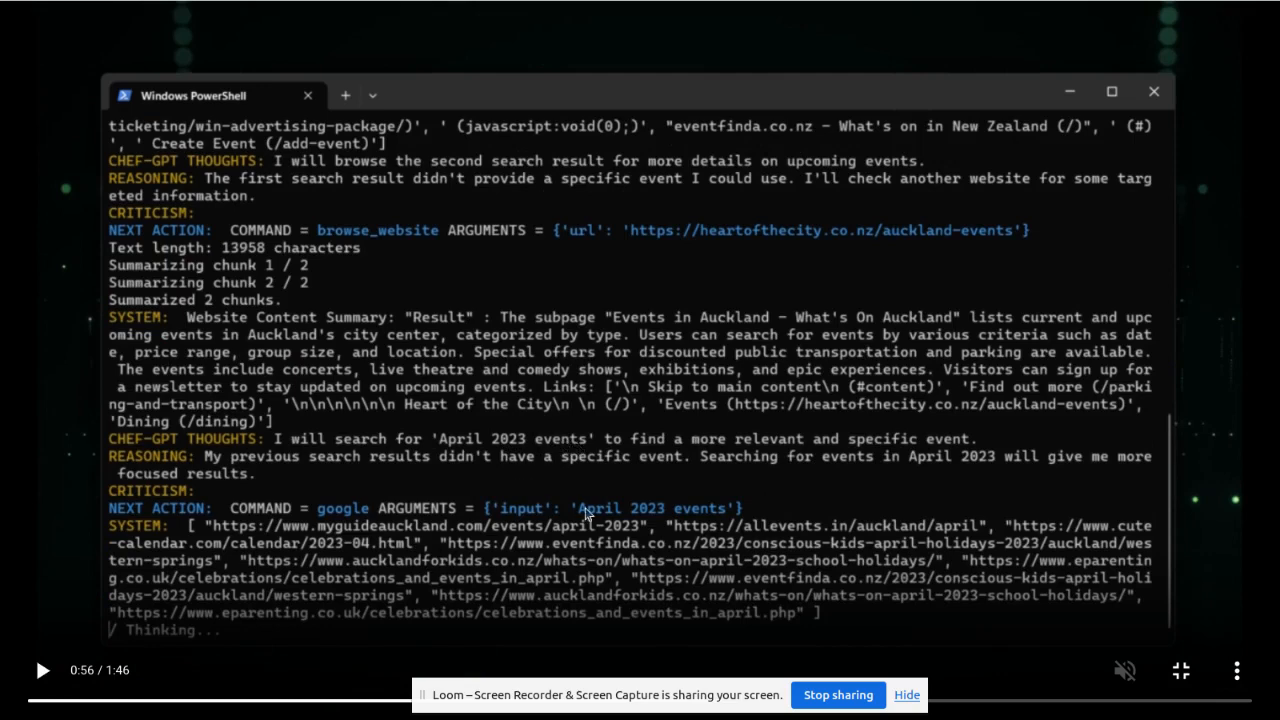
mouse_move(904, 452)
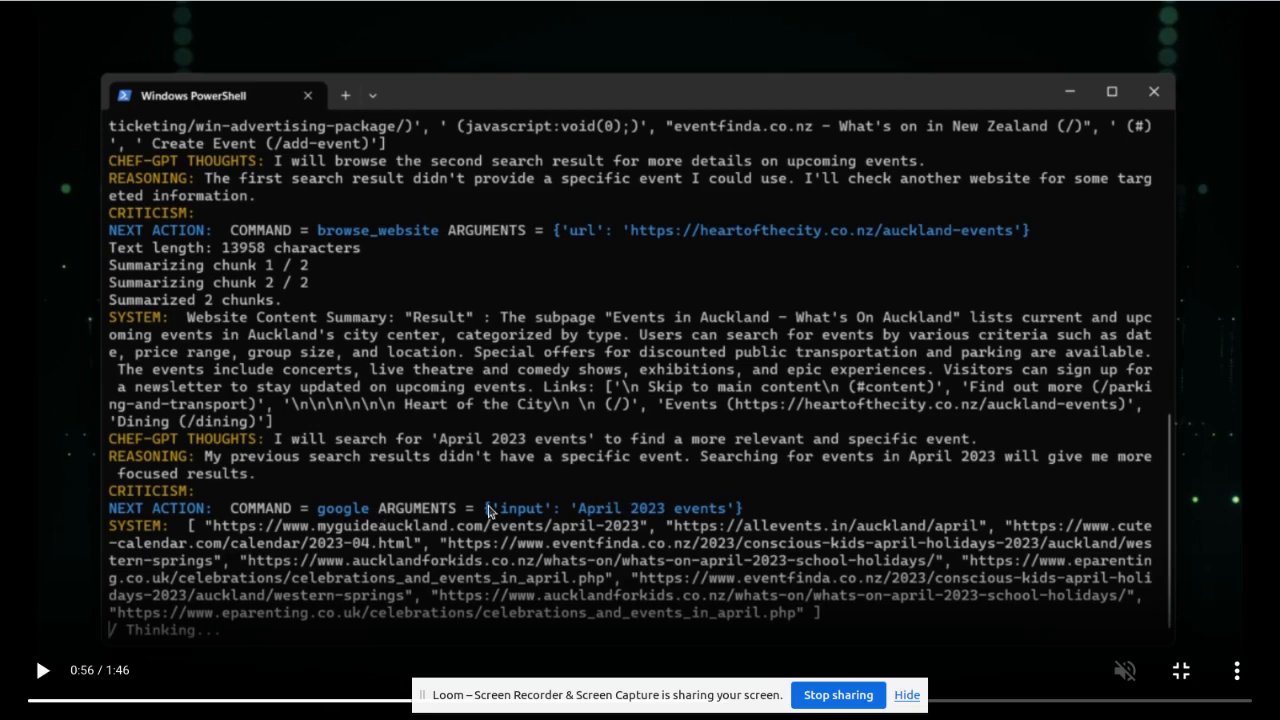
mouse_move(780, 436)
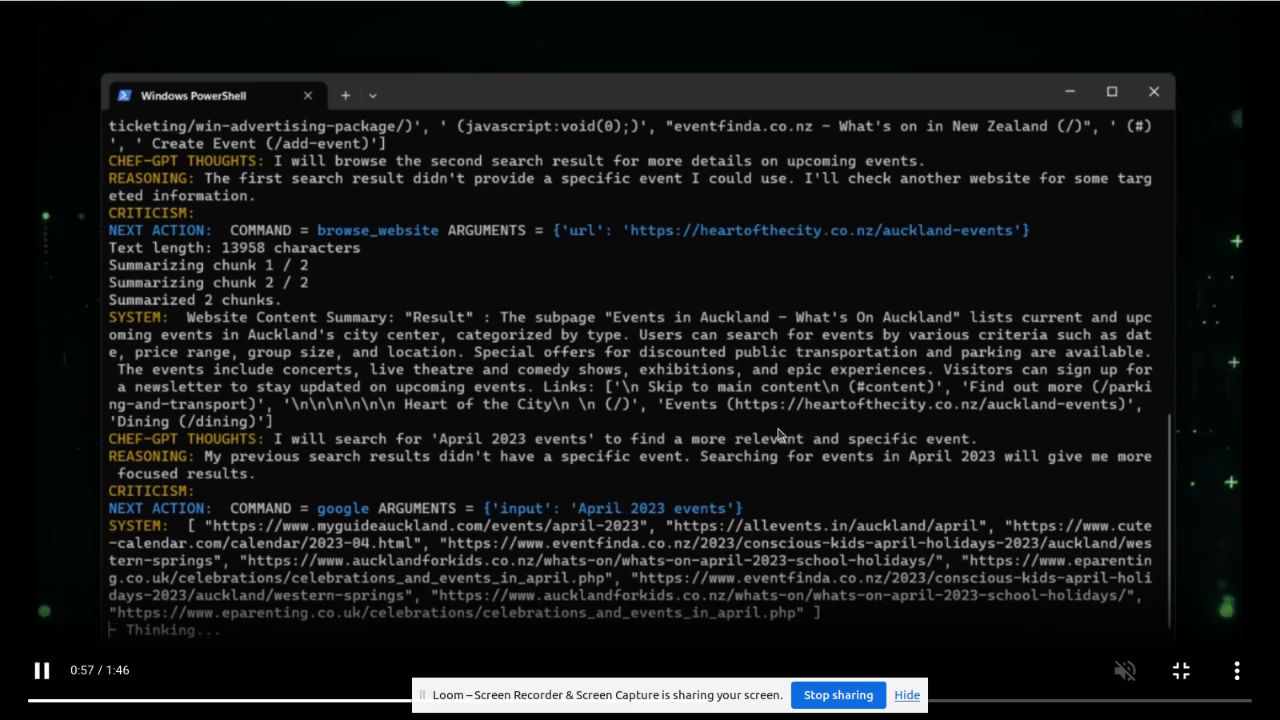
mouse_move(668, 464)
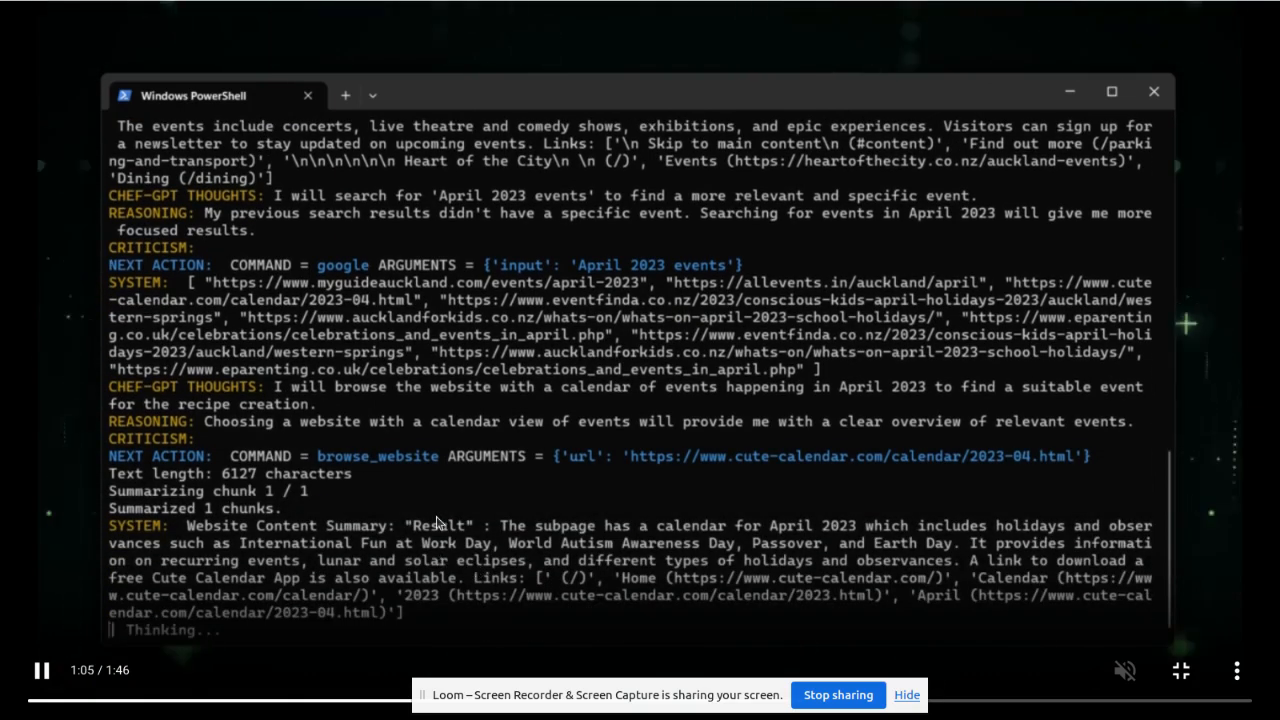
mouse_move(590, 552)
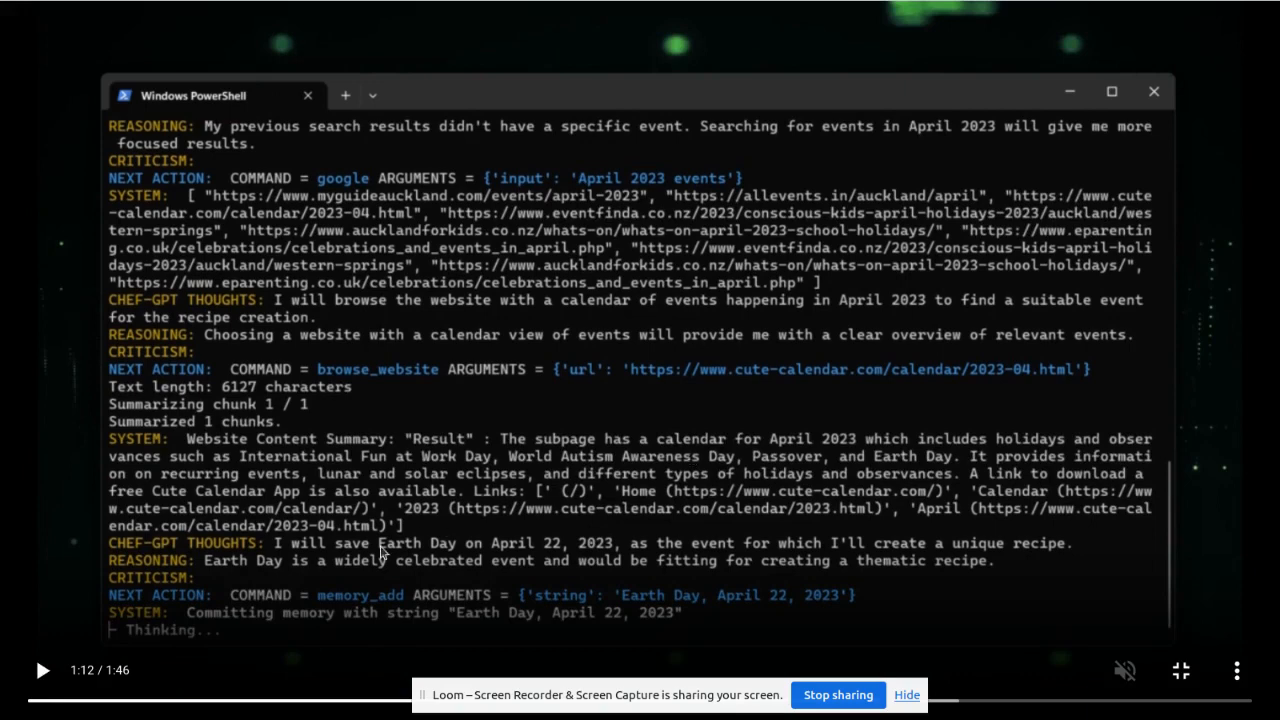
mouse_move(454, 562)
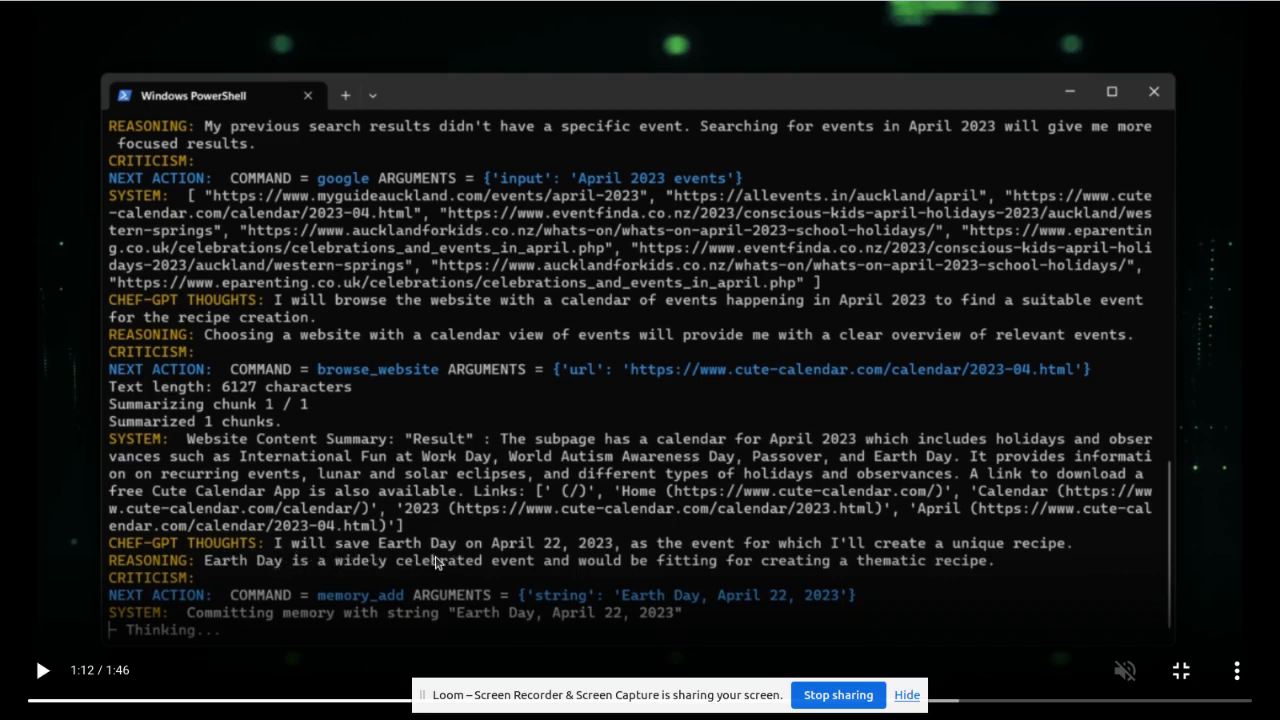
mouse_move(824, 568)
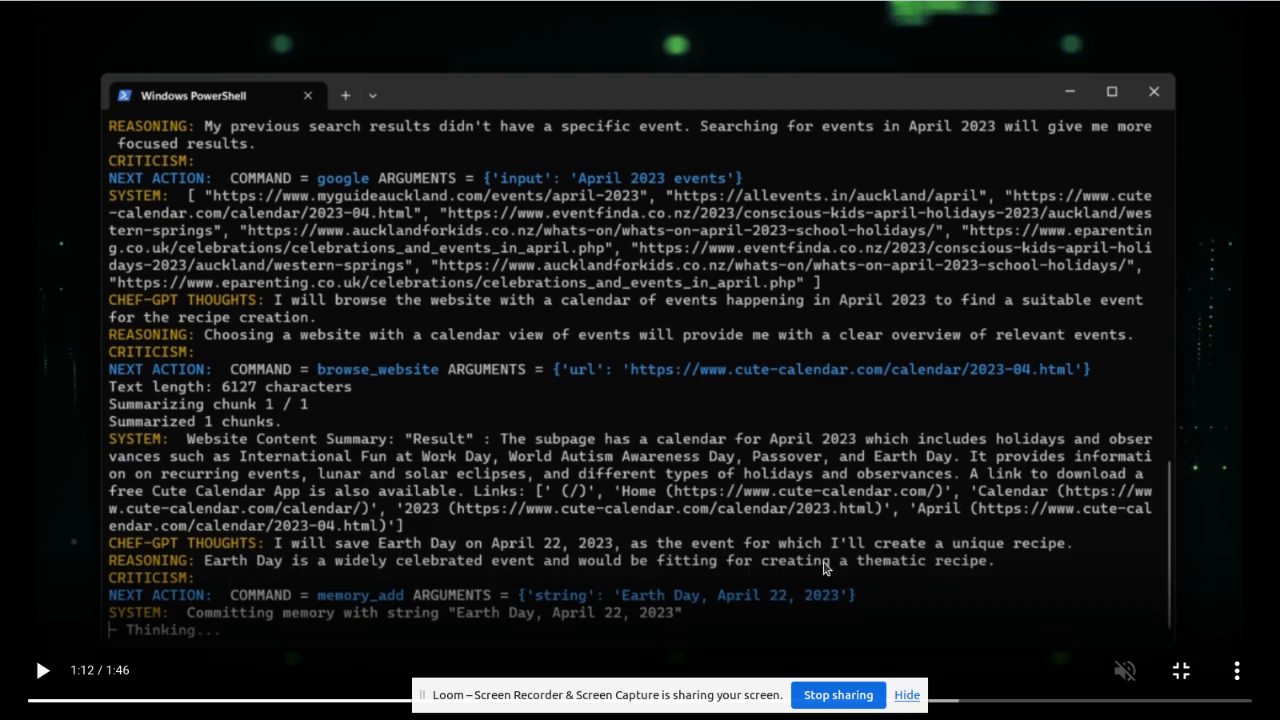
mouse_move(516, 568)
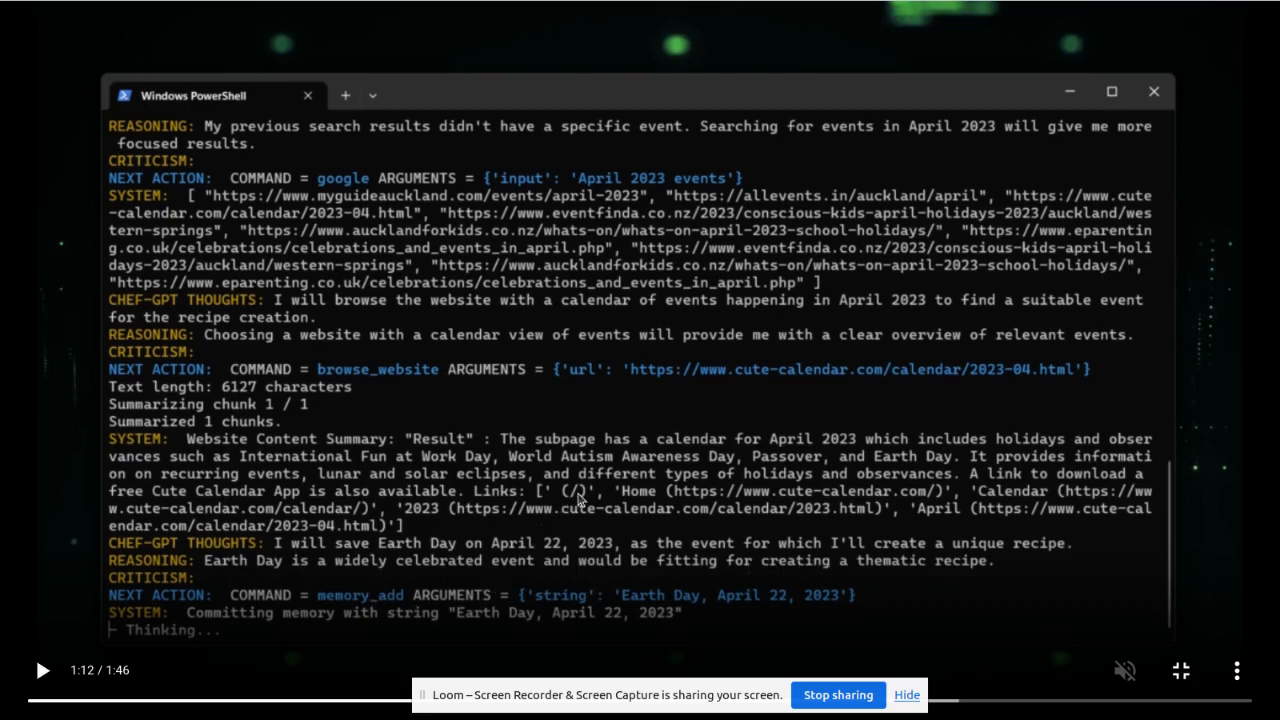
mouse_move(616, 580)
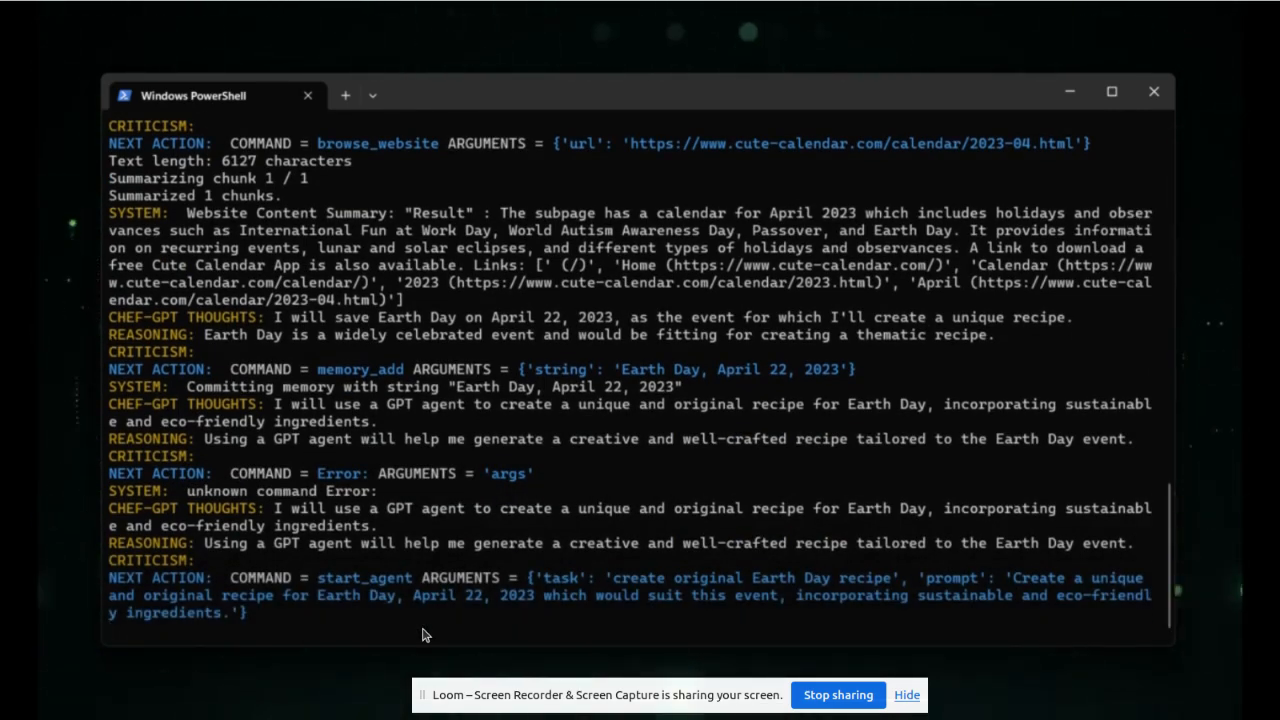
- Finish the Earth Day Quinoa Salad output and scroll to the Help Fund Auto-GPT's Development section
scroll("down", 3)
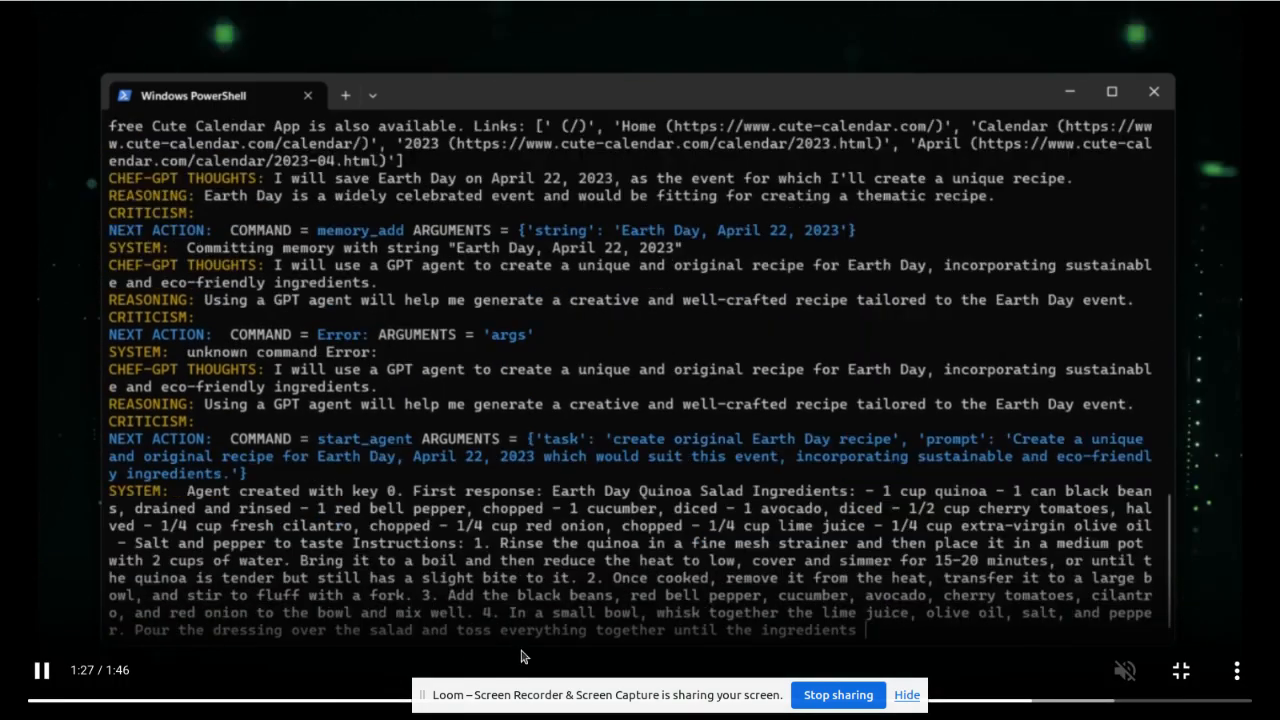
scroll("down", 3)
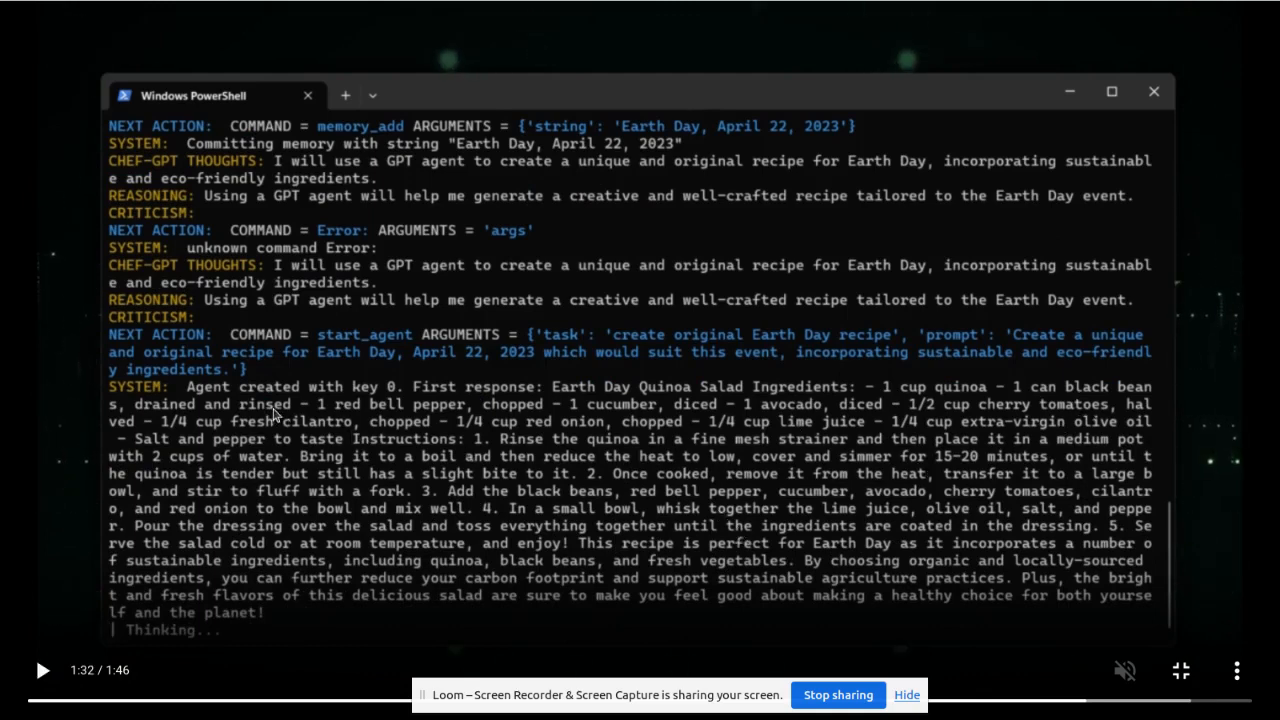
mouse_move(528, 400)
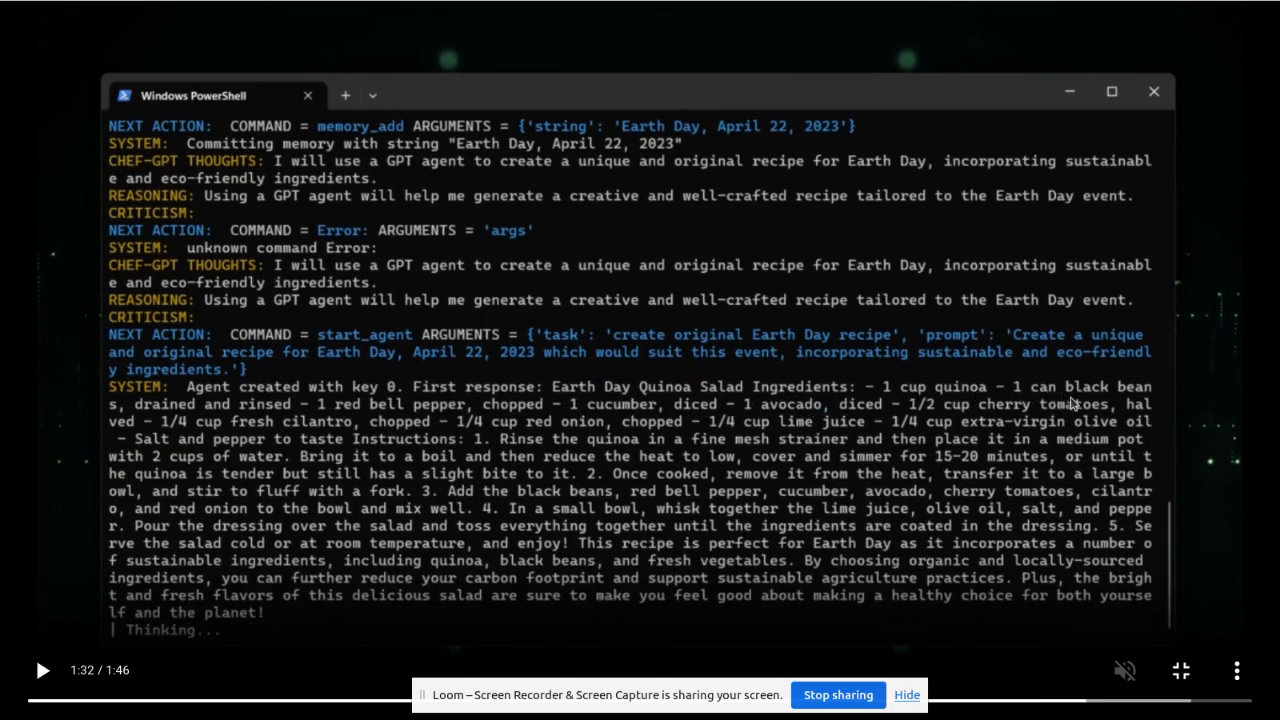
mouse_move(290, 418)
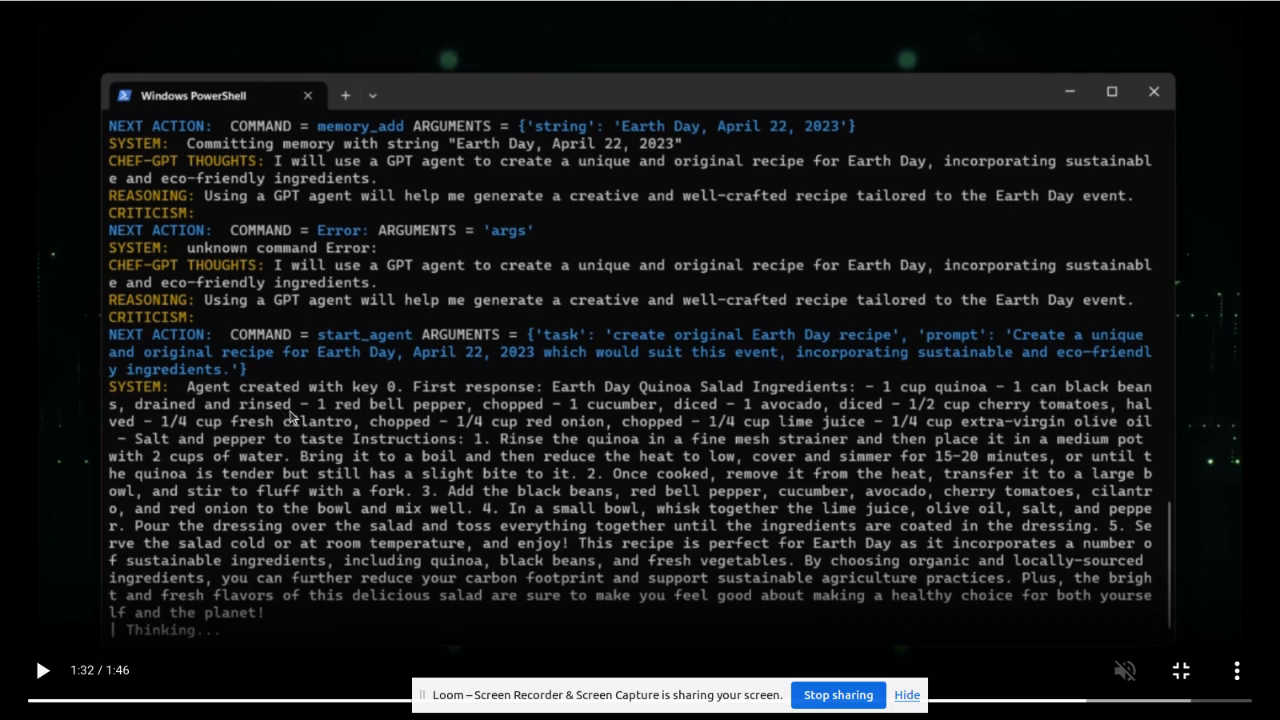
mouse_move(748, 518)
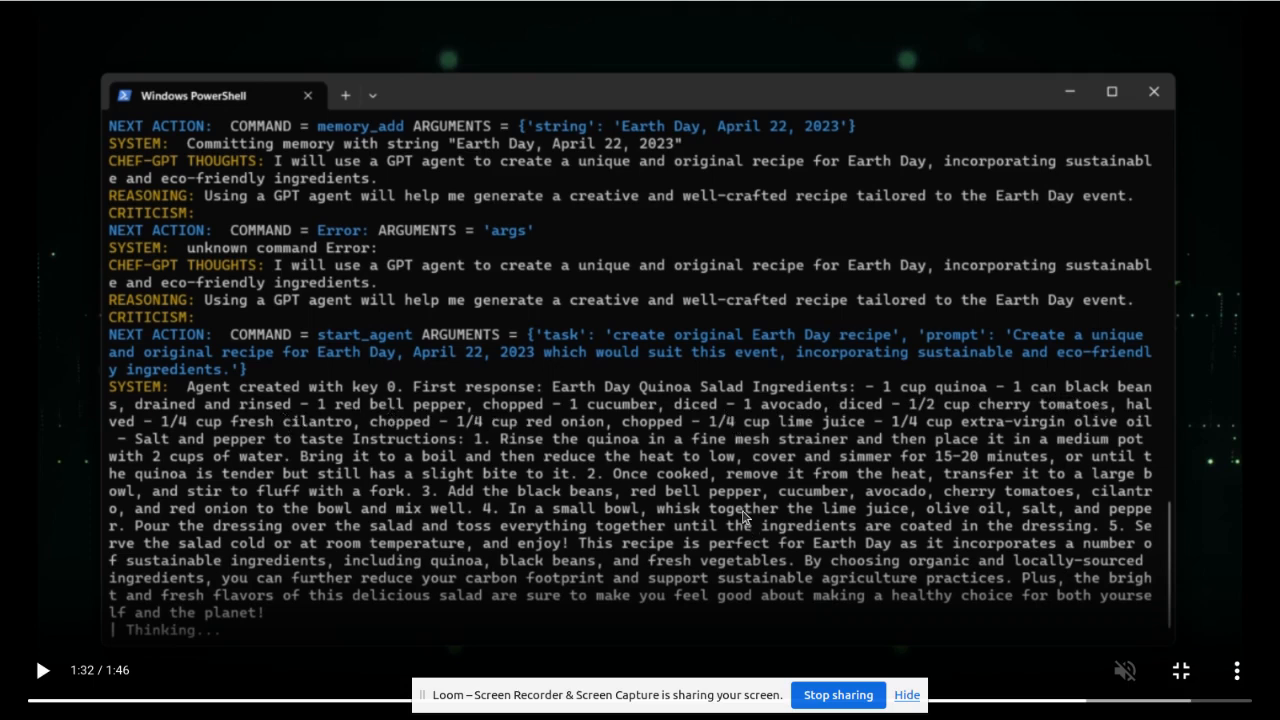
mouse_move(704, 456)
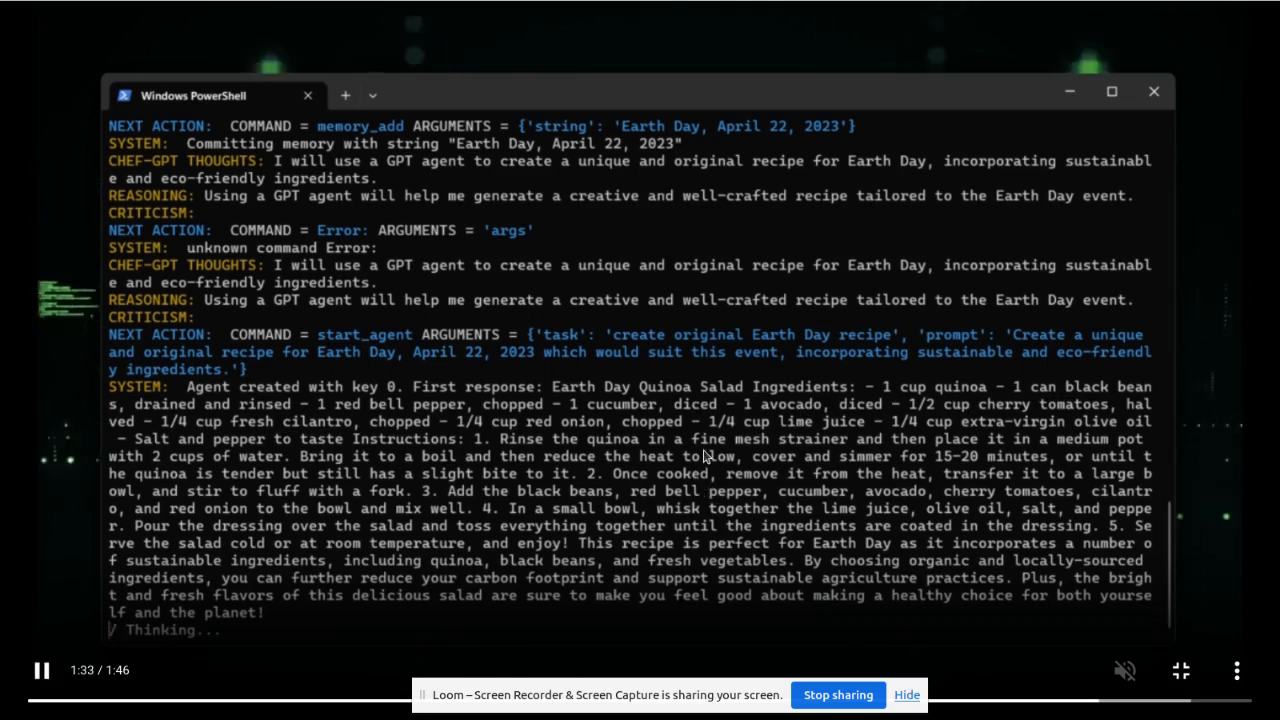
mouse_move(372, 668)
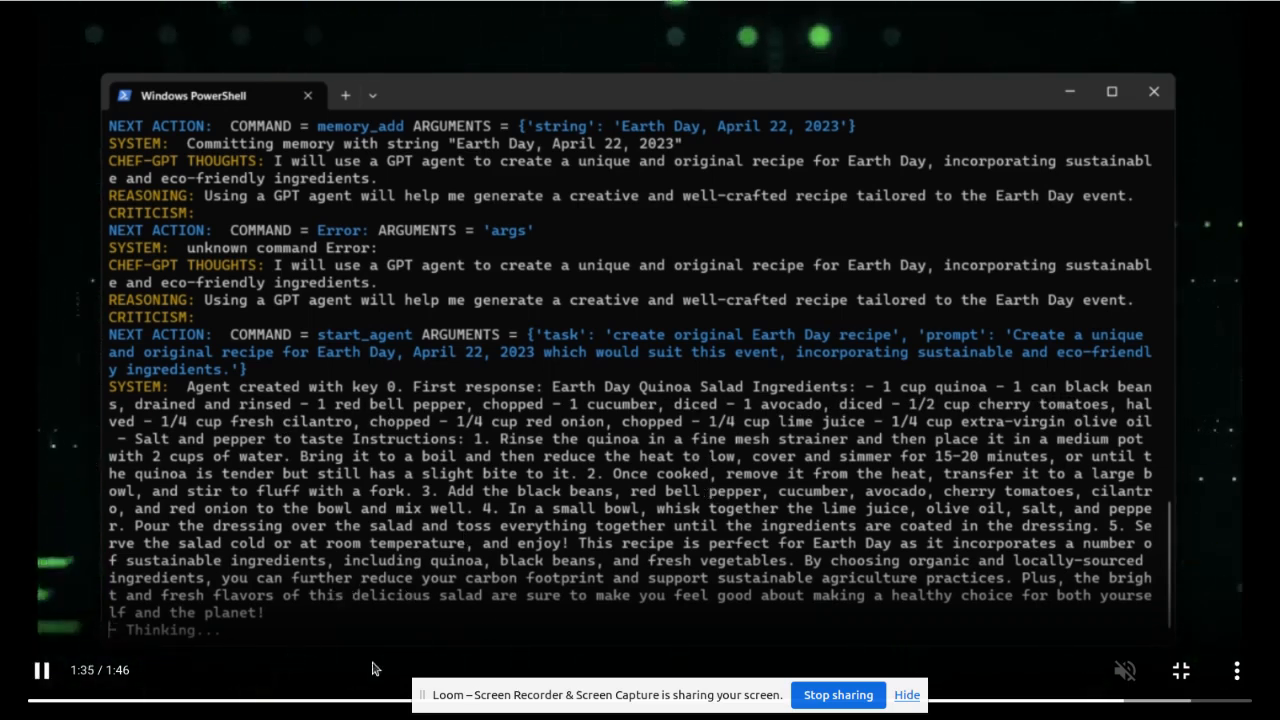
mouse_move(284, 624)
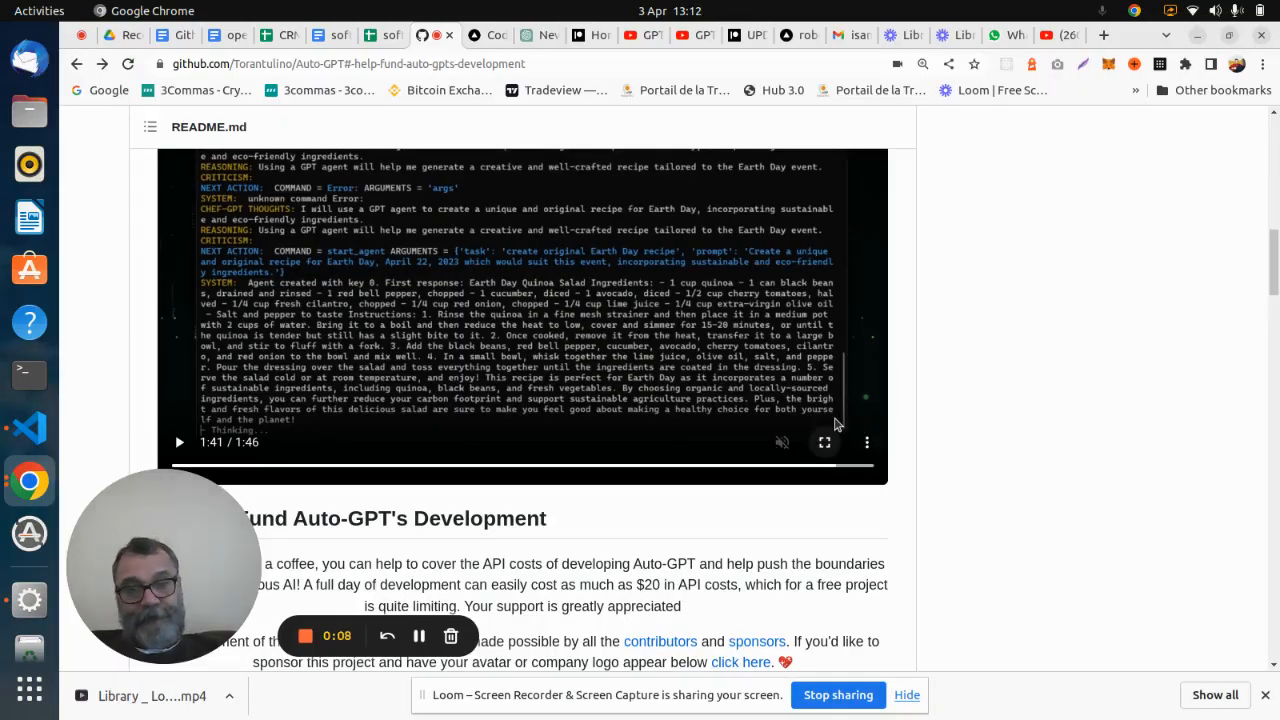
scroll("down", 3)
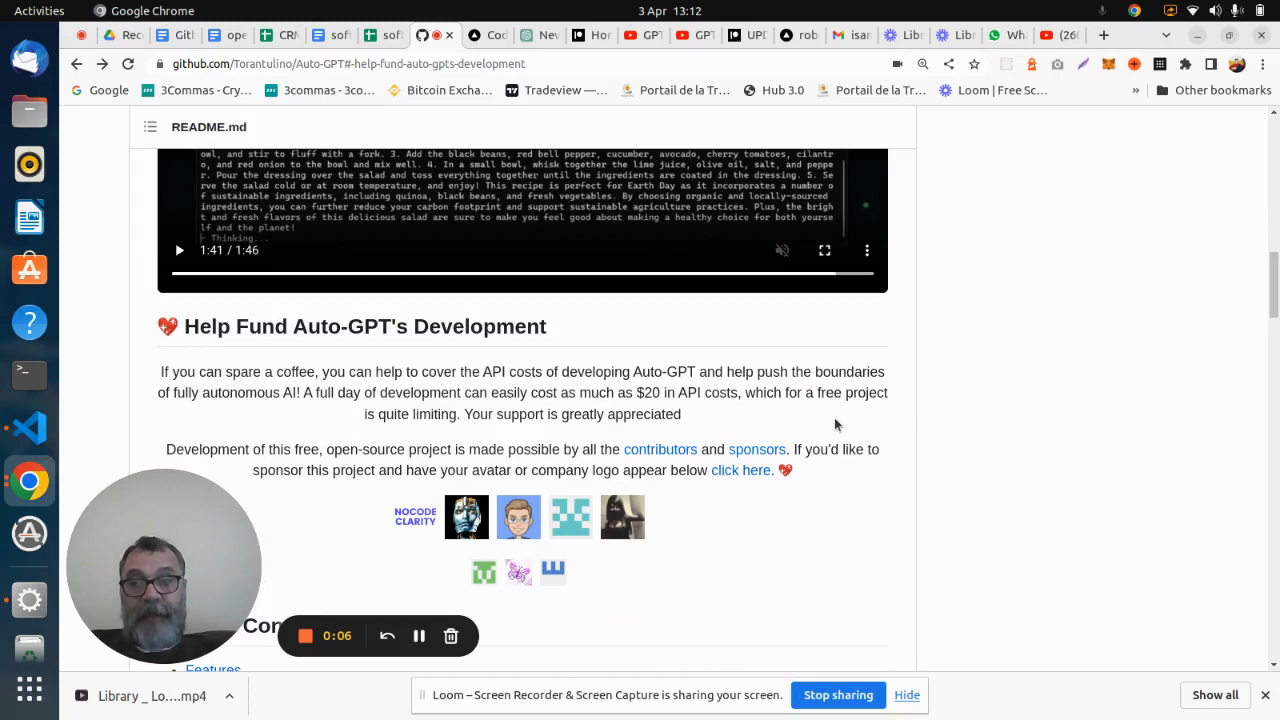